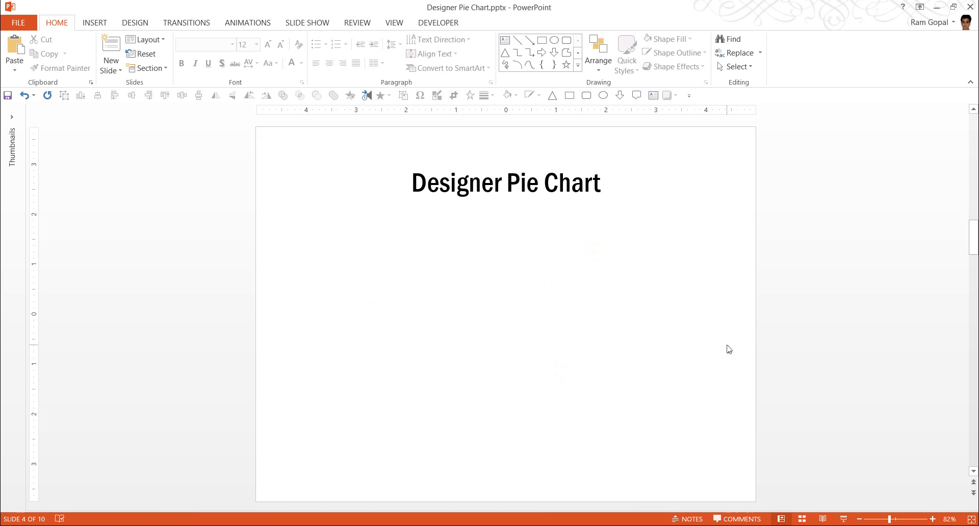
- Insert a default four-quarter Sales pie chart and dismiss its data sheet
left_click(94, 22)
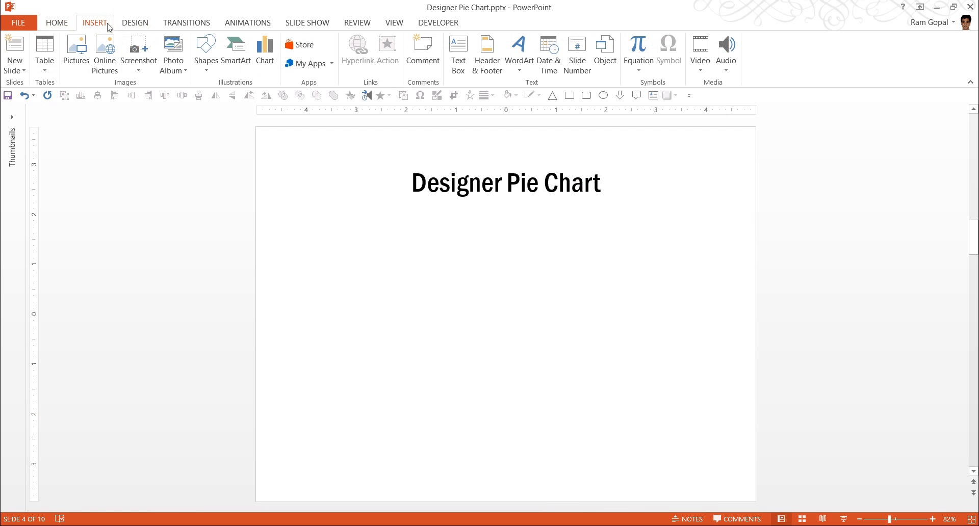
mouse_move(236, 53)
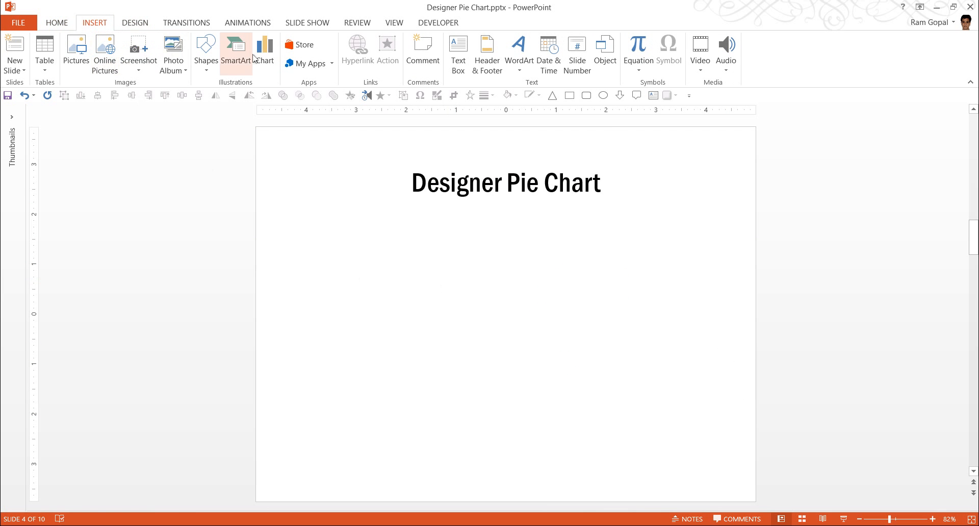
left_click(264, 52)
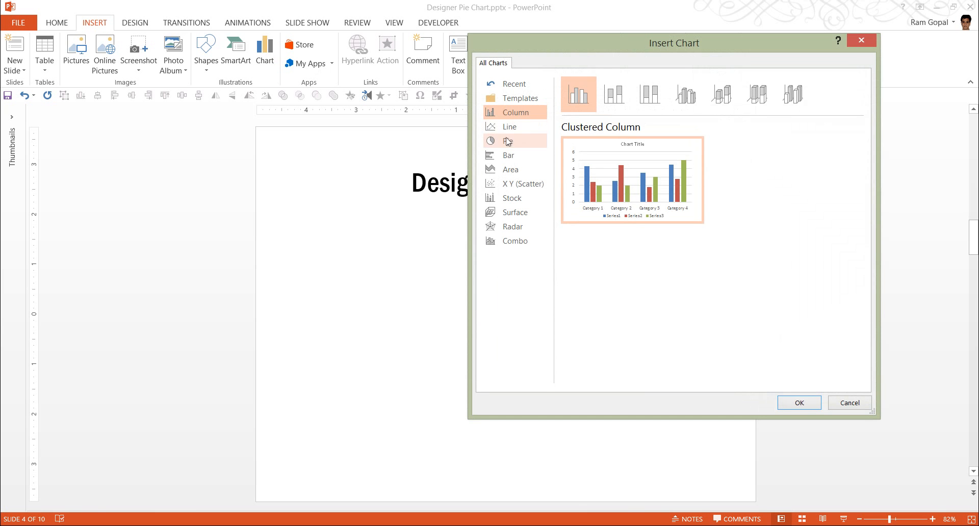
left_click(507, 141)
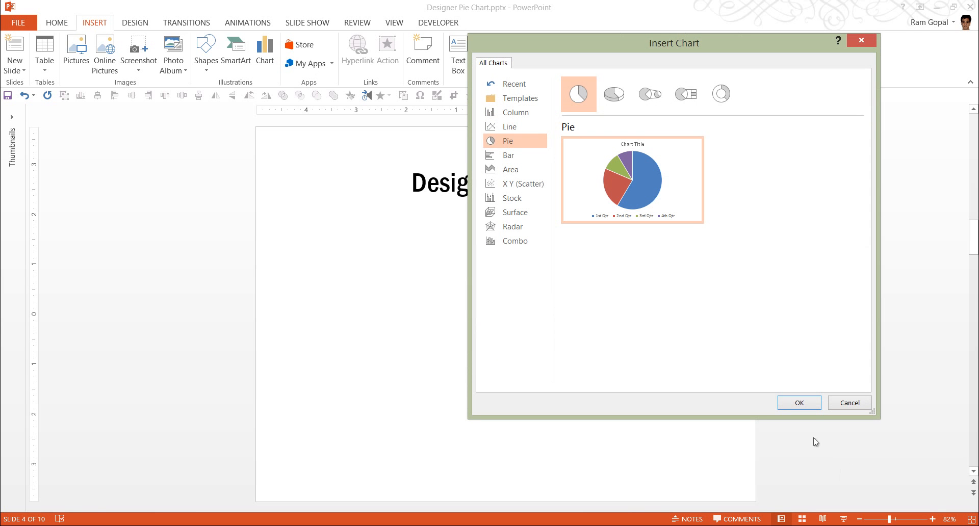
left_click(799, 403)
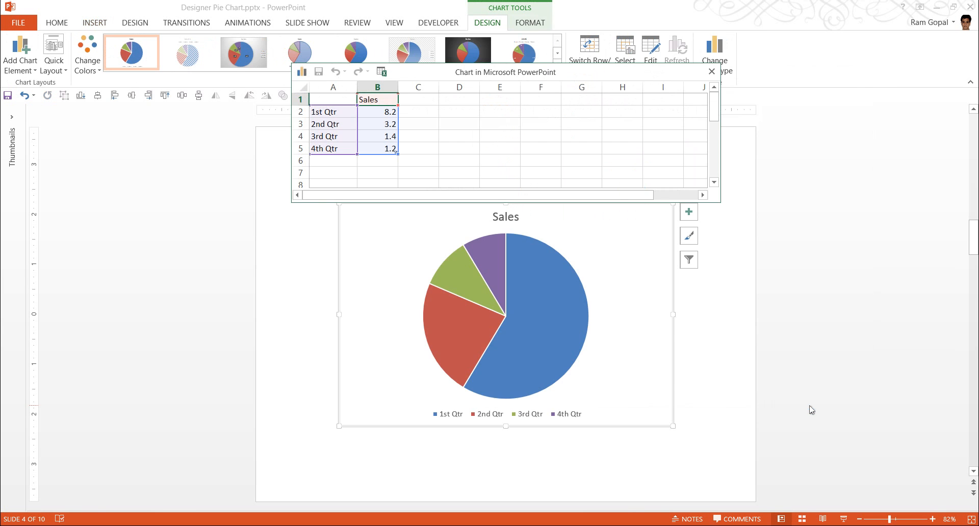
mouse_move(673, 280)
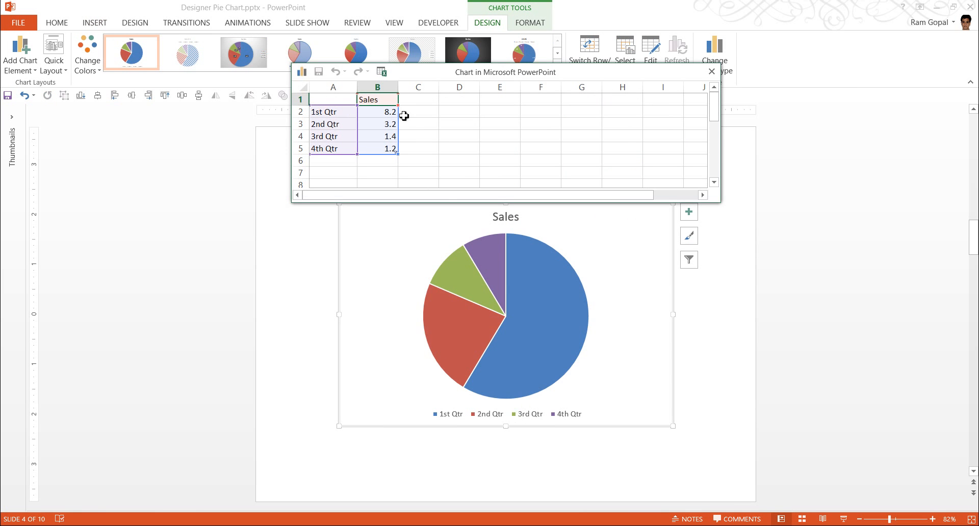
mouse_move(679, 114)
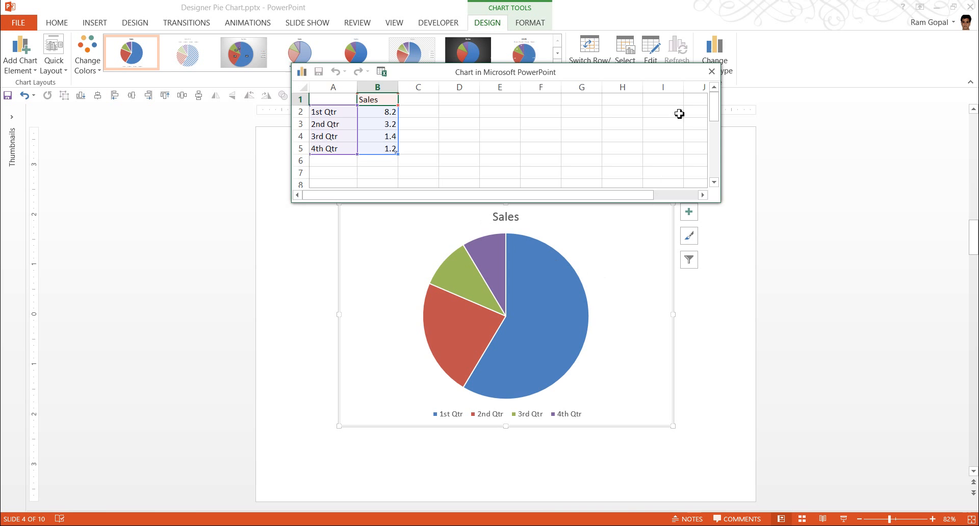
left_click(711, 71)
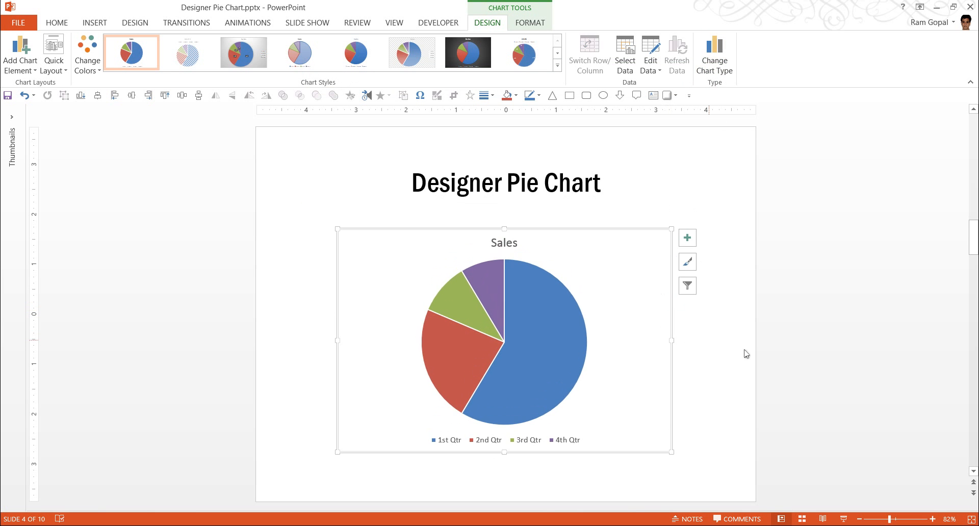
mouse_move(756, 358)
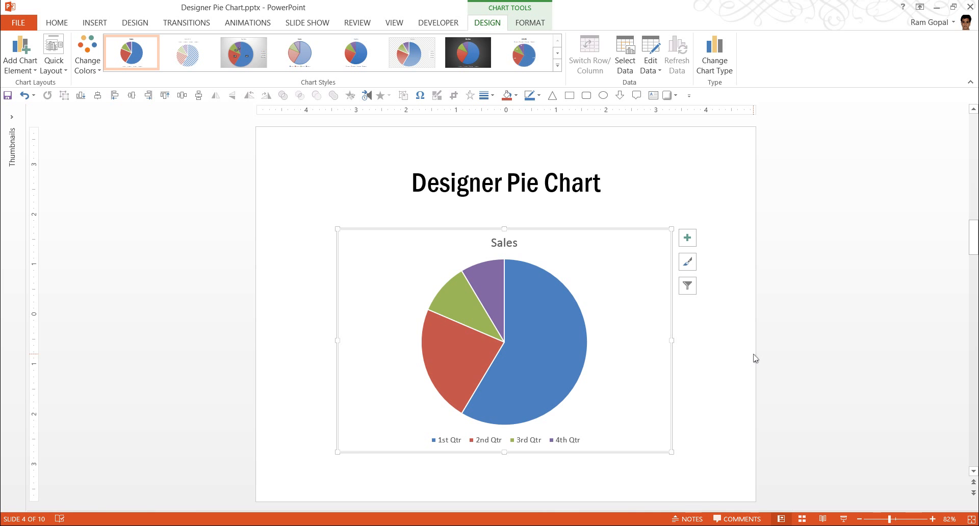
- Delete the Sales chart title and the quarter legend, leaving only the slices
left_click(504, 242)
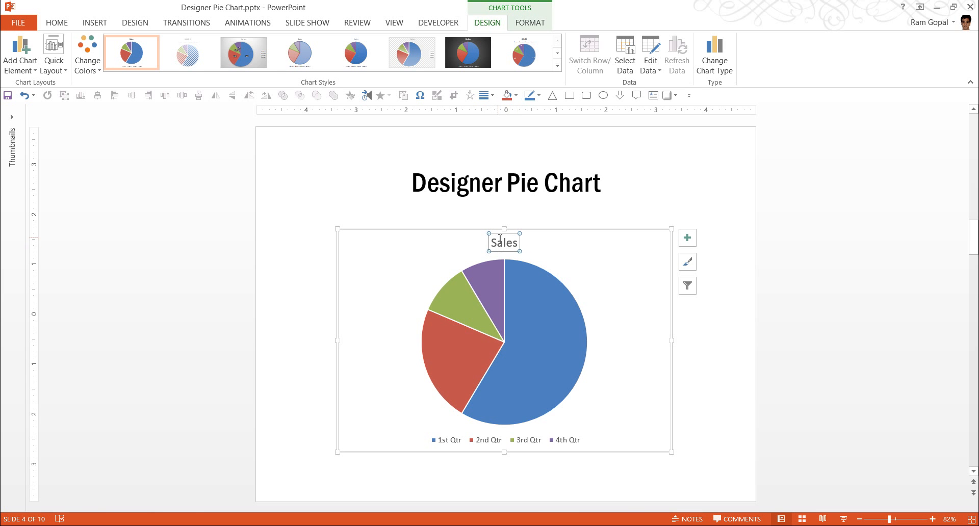
mouse_move(430, 169)
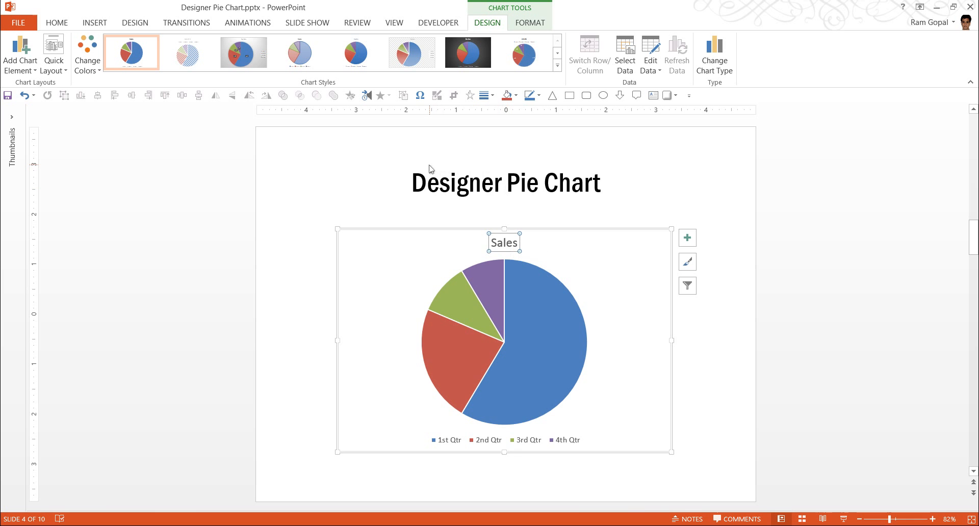
mouse_move(924, 255)
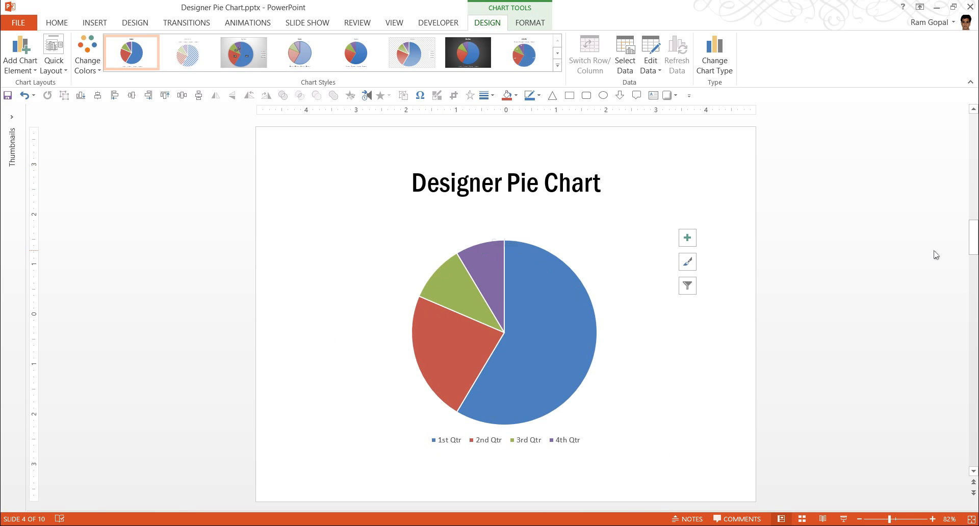
left_click(591, 341)
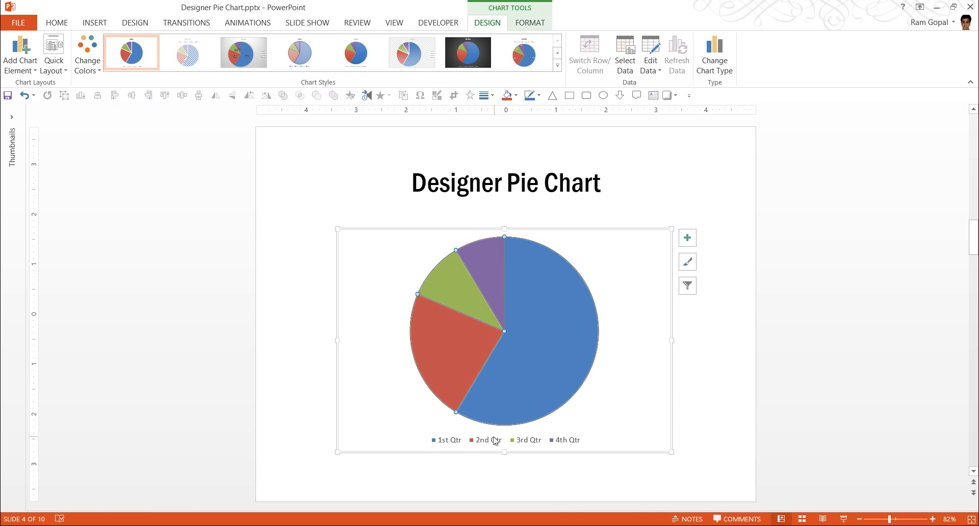
mouse_move(465, 294)
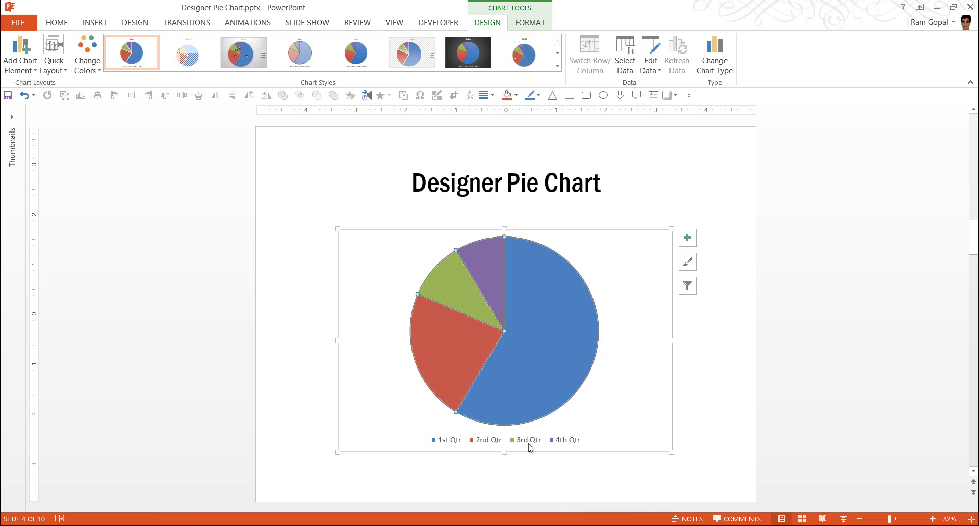
mouse_move(540, 447)
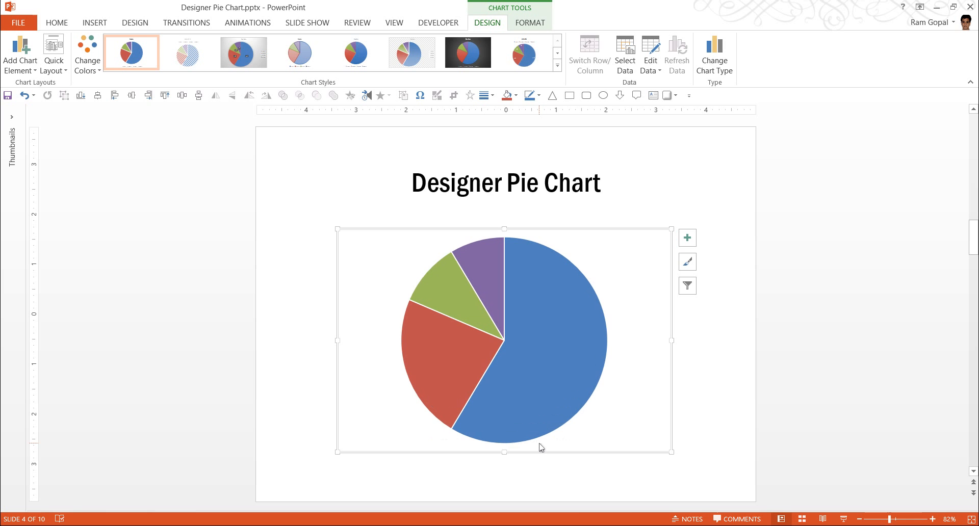
mouse_move(675, 400)
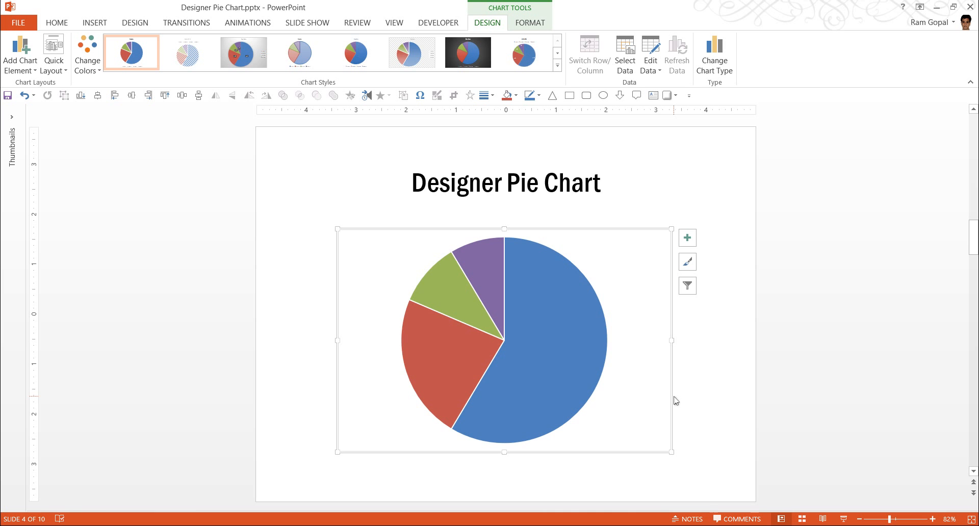
mouse_move(606, 347)
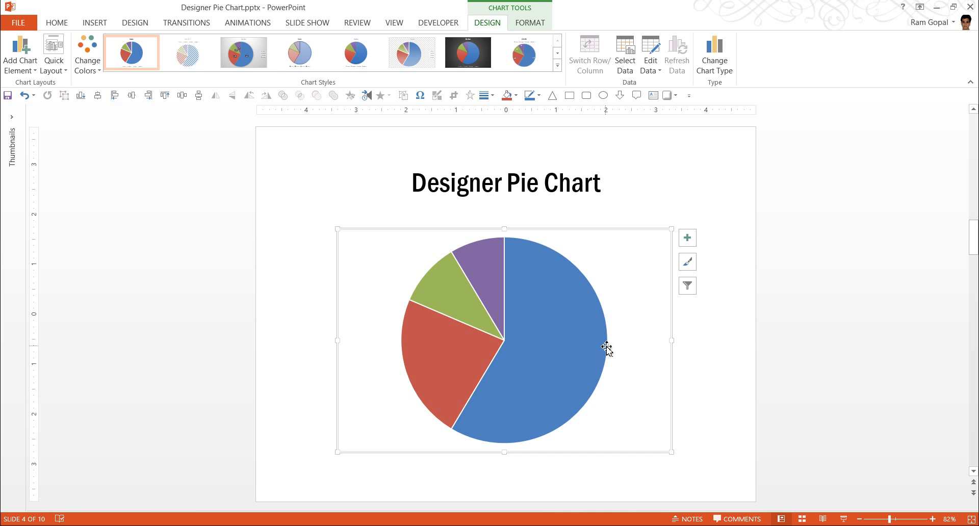
mouse_move(539, 365)
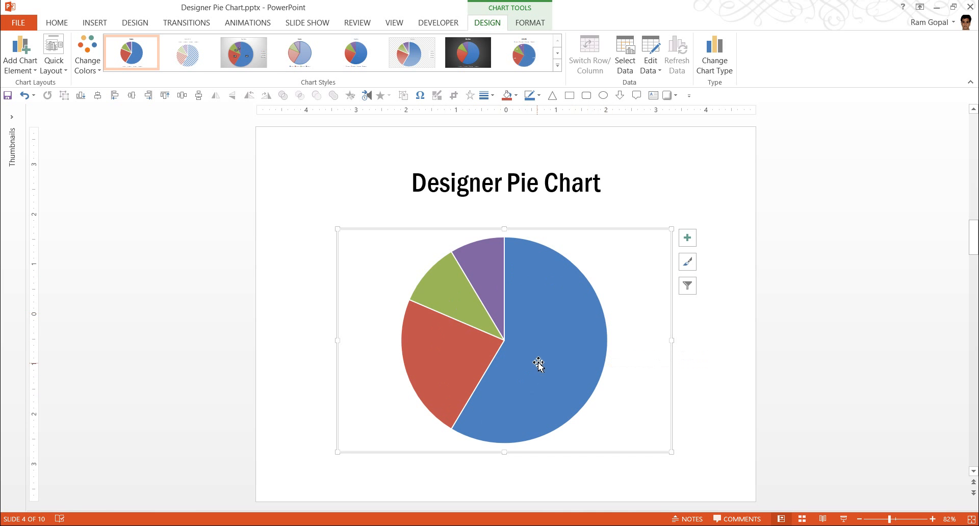
mouse_move(558, 437)
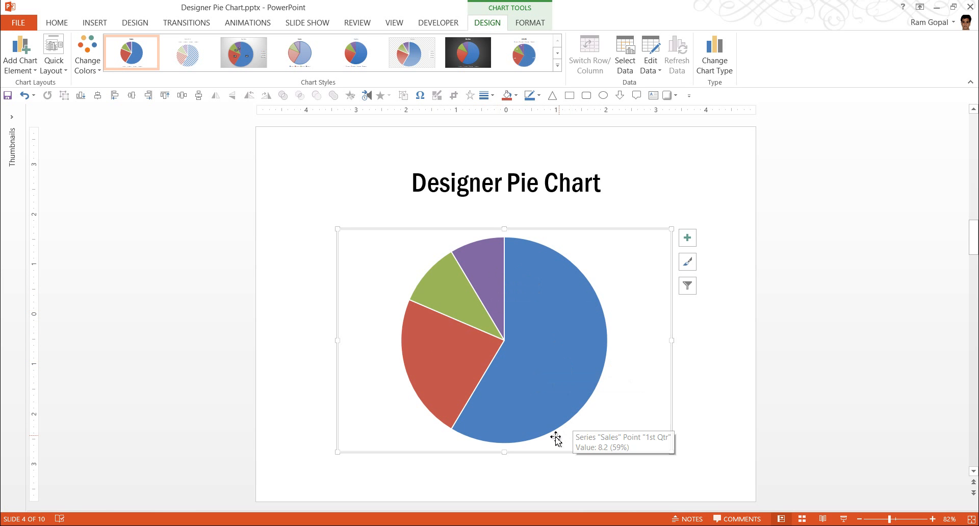
mouse_move(557, 430)
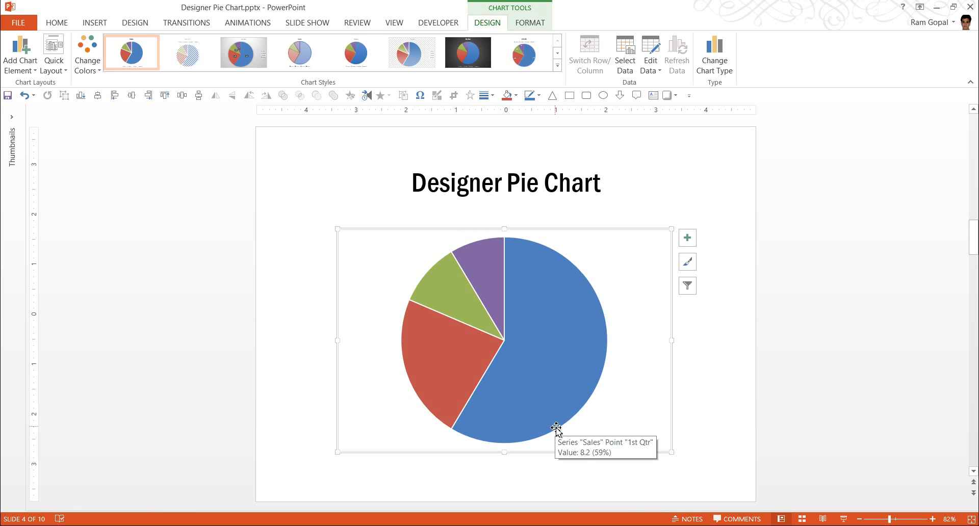
mouse_move(699, 246)
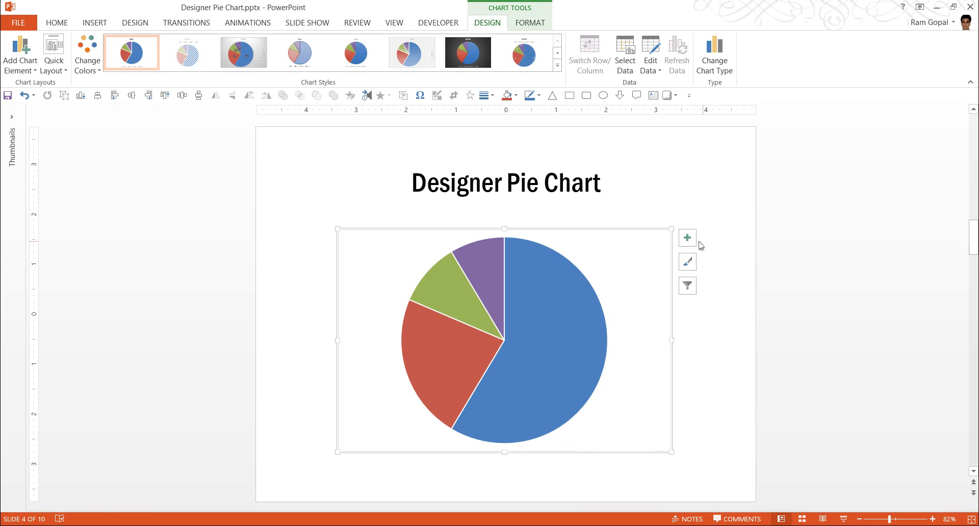
mouse_move(687, 238)
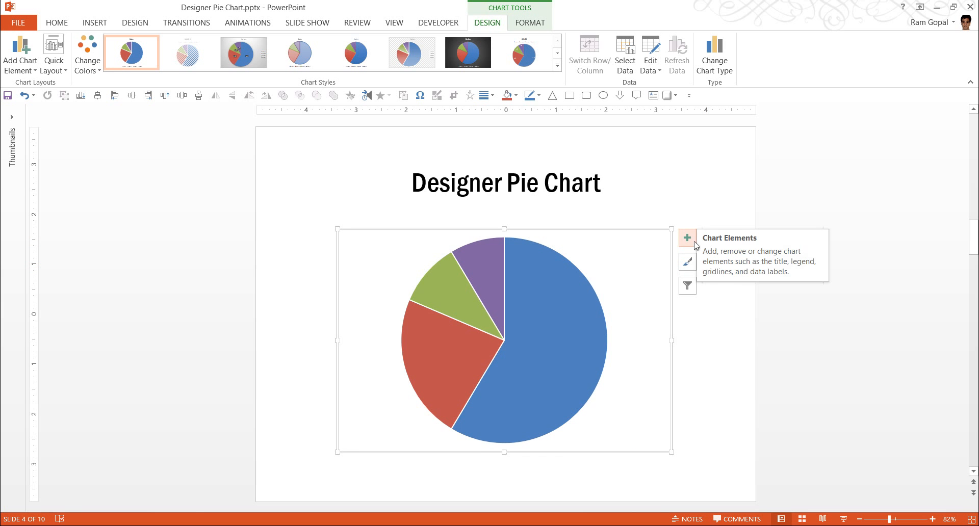
- Add value data labels (8.2, 3.2, 1.4, 1.2) to the slices and show their placement choices
left_click(686, 238)
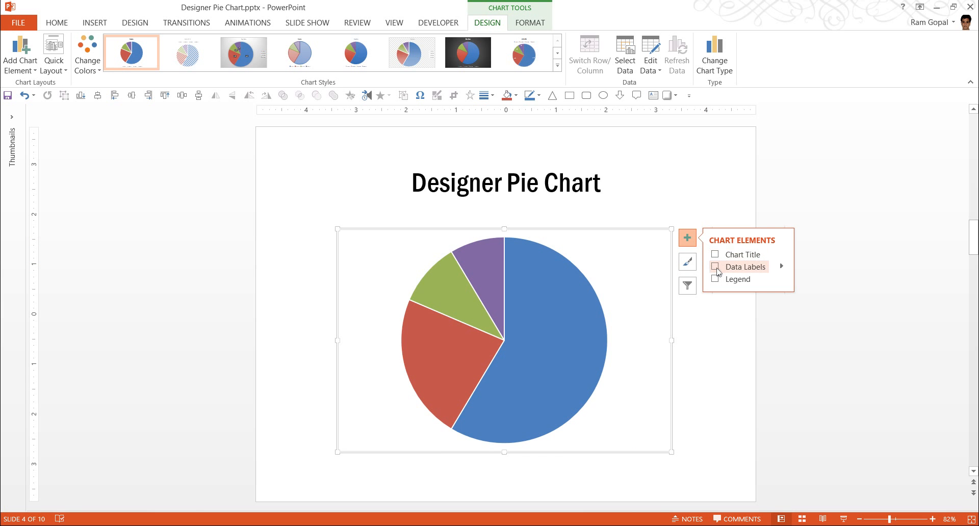
left_click(715, 266)
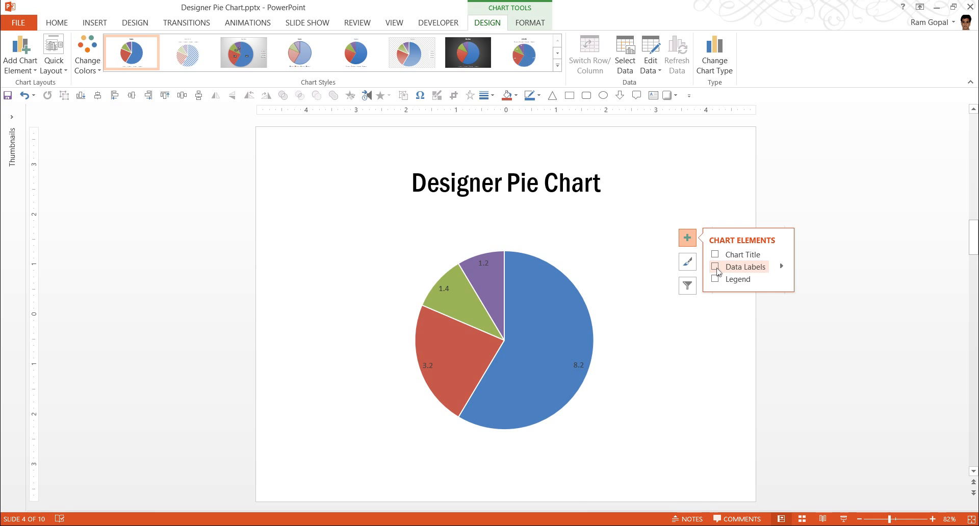
left_click(716, 266)
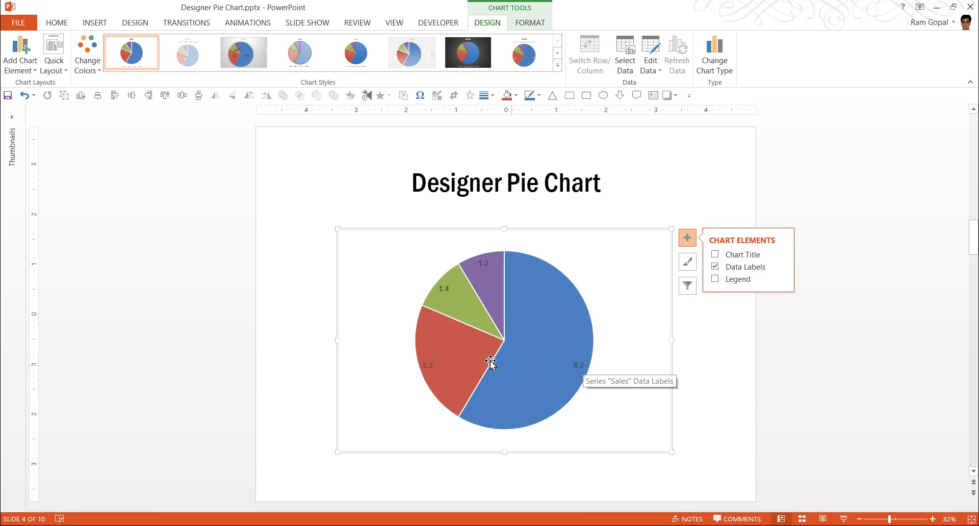
mouse_move(487, 269)
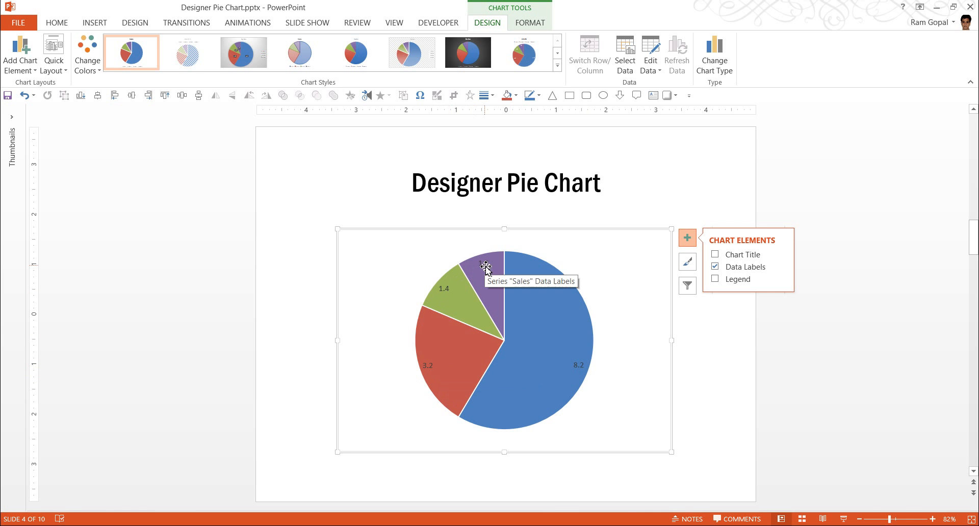
mouse_move(567, 403)
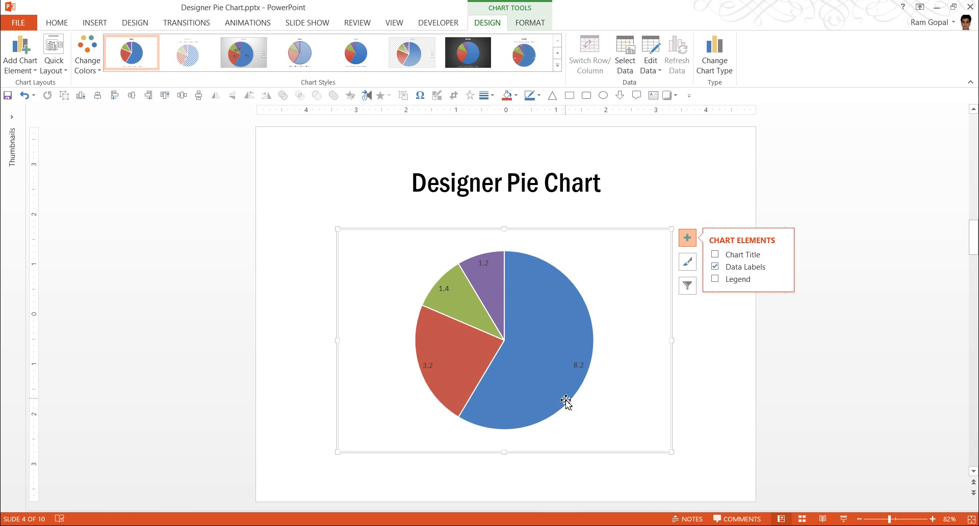
mouse_move(526, 385)
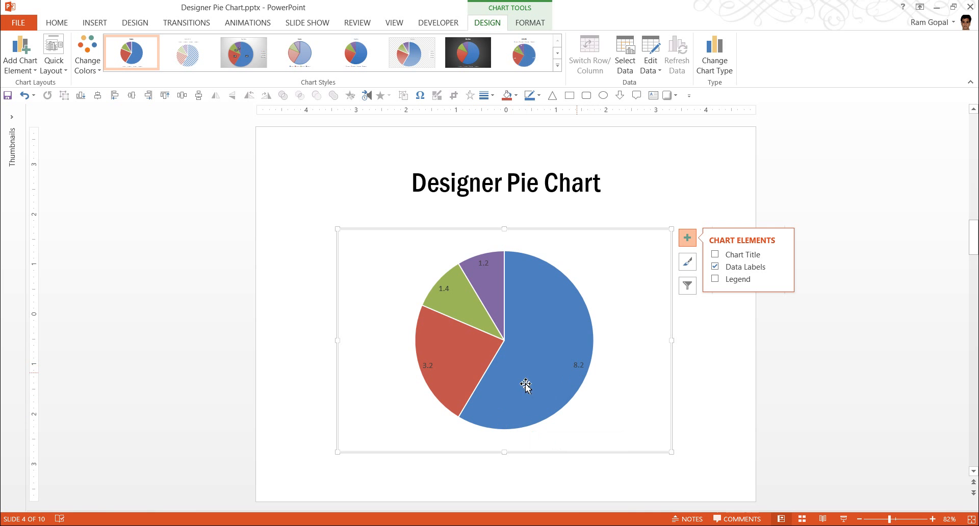
left_click(782, 267)
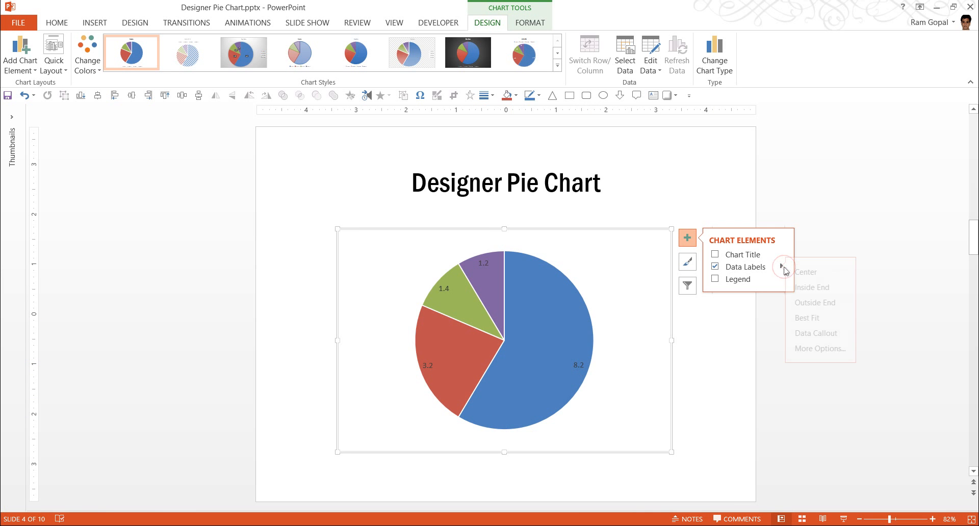
mouse_move(784, 267)
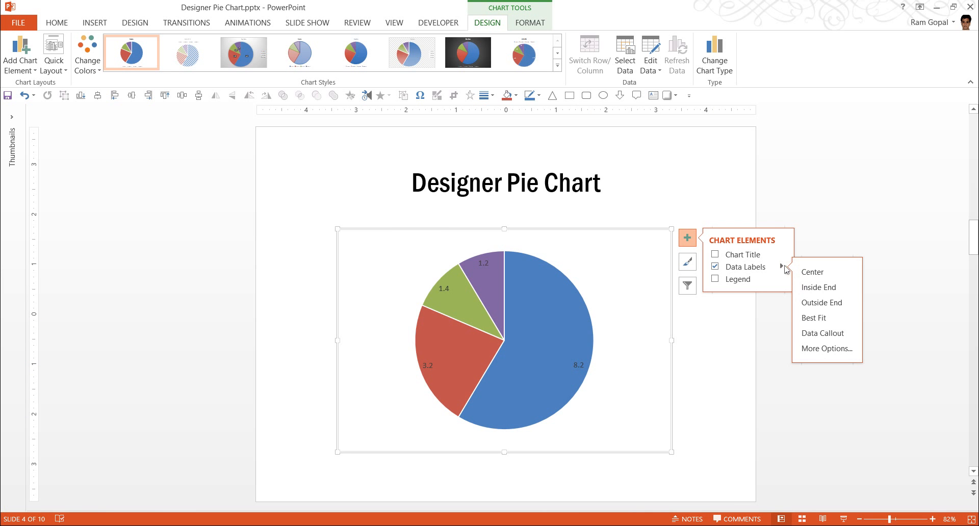
mouse_move(826, 349)
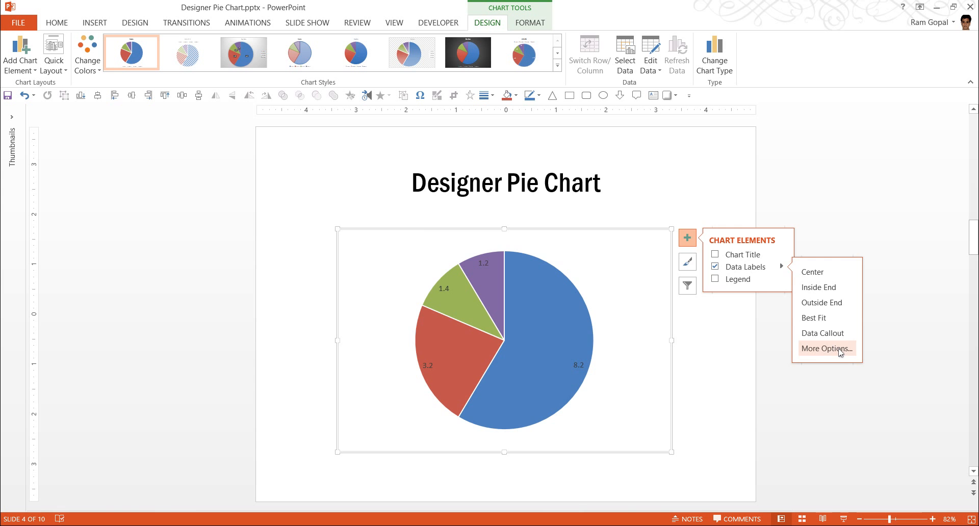
- Include the category name so each label reads like '1st Qtr, 8.2'
left_click(825, 349)
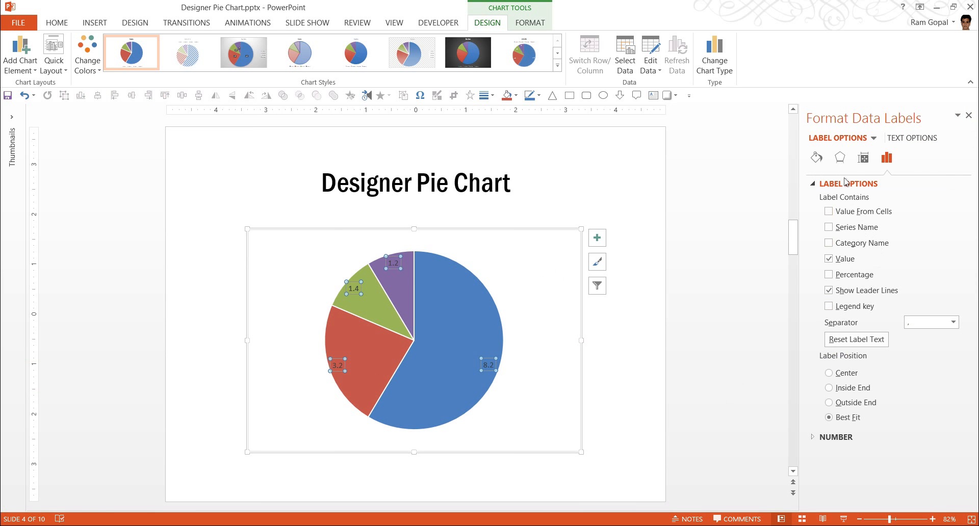
mouse_move(717, 355)
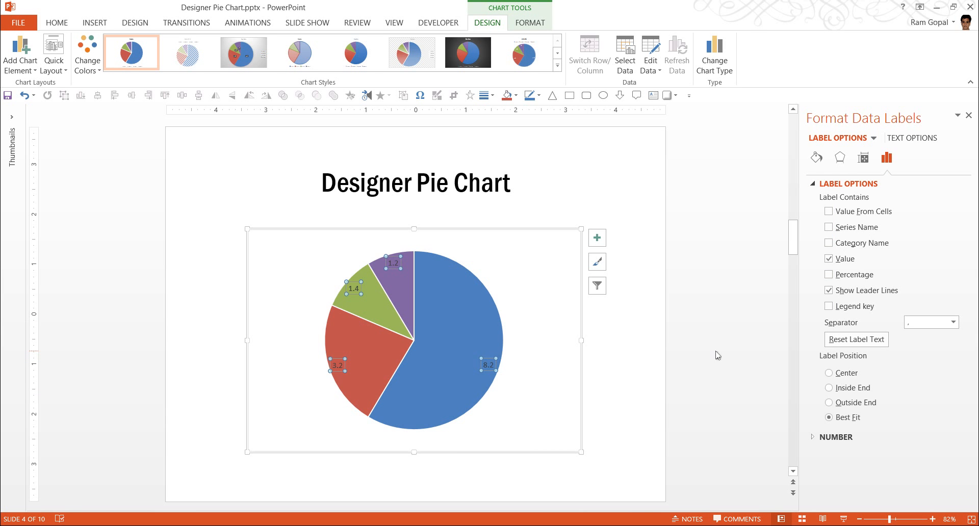
mouse_move(469, 286)
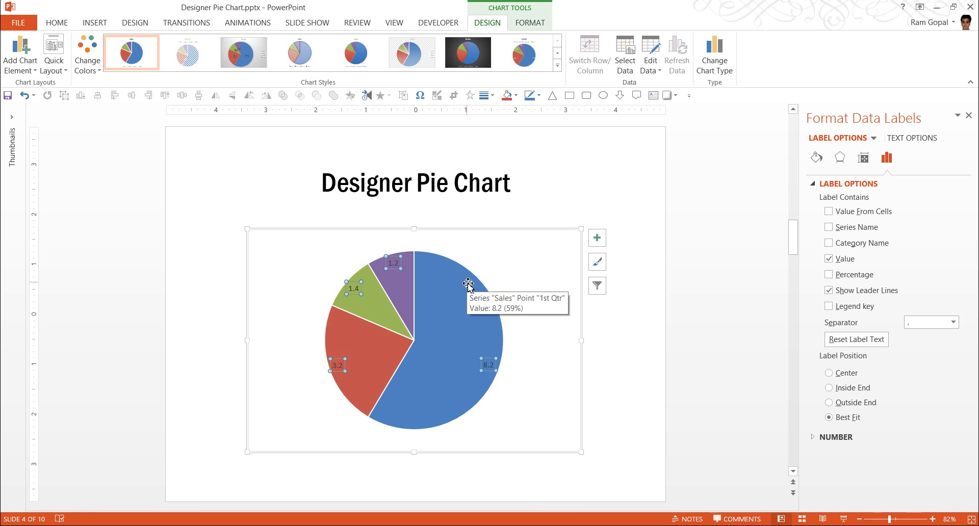
mouse_move(646, 291)
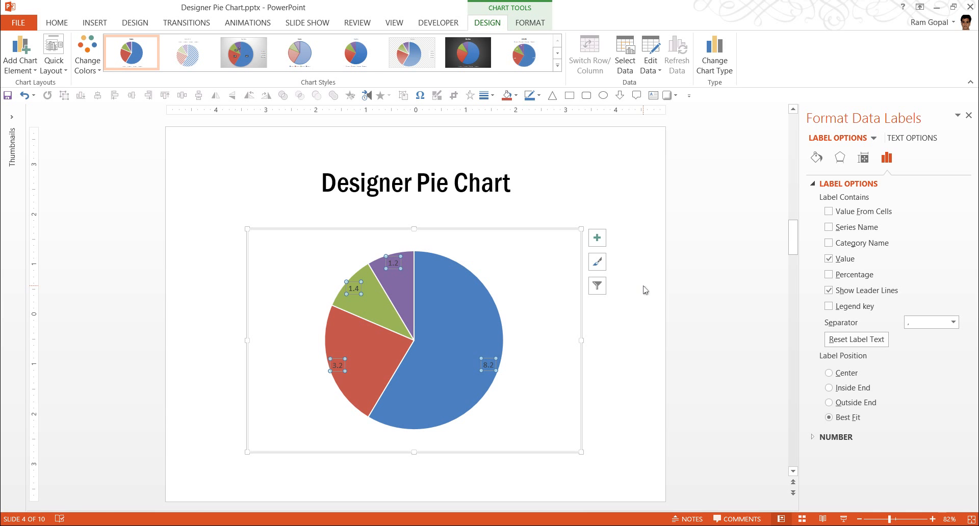
mouse_move(573, 311)
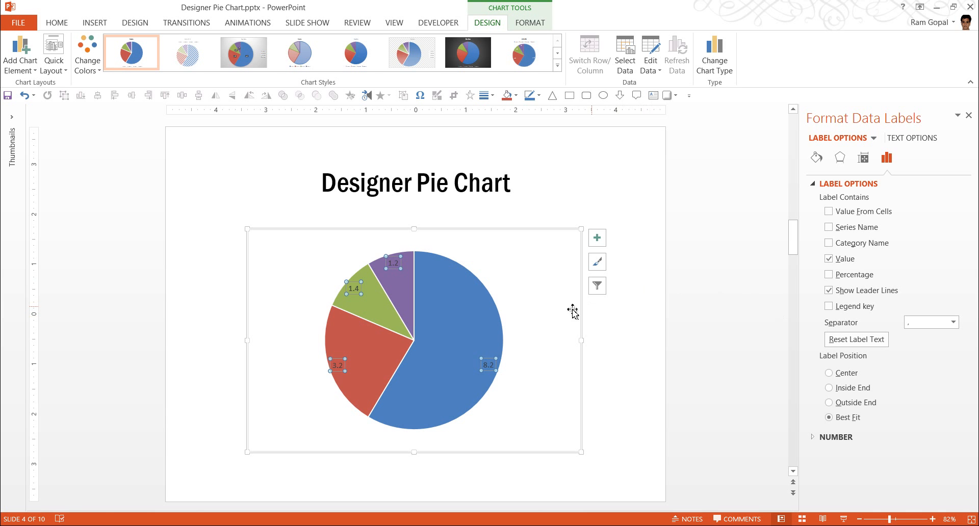
mouse_move(803, 97)
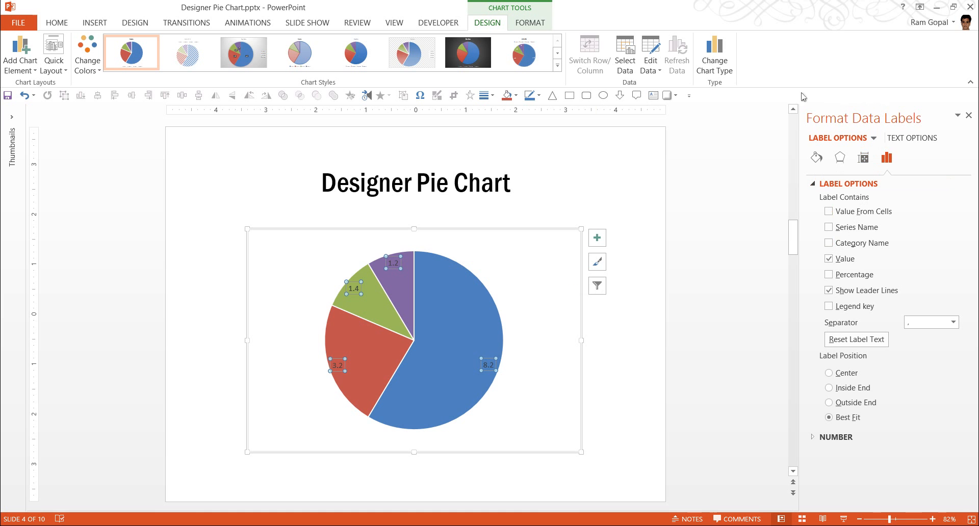
mouse_move(630, 254)
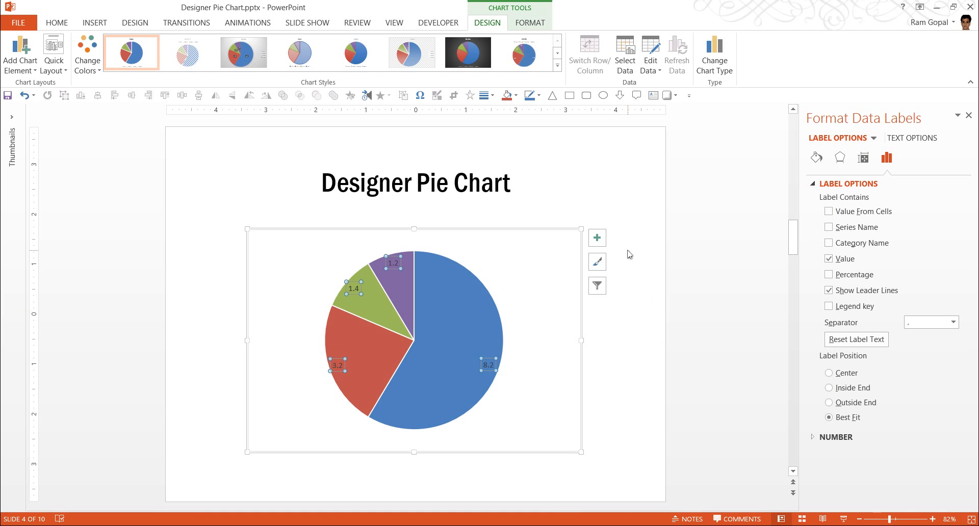
mouse_move(596, 238)
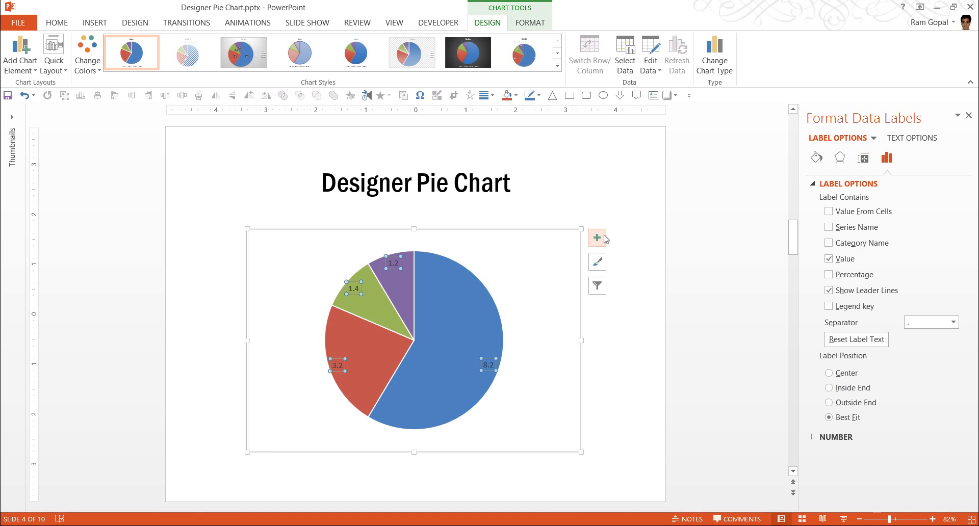
mouse_move(597, 237)
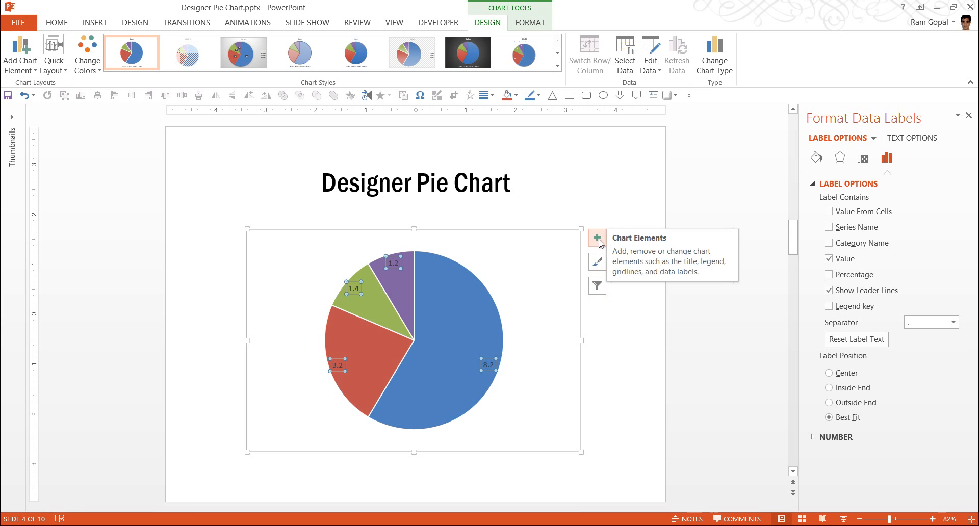
mouse_move(744, 265)
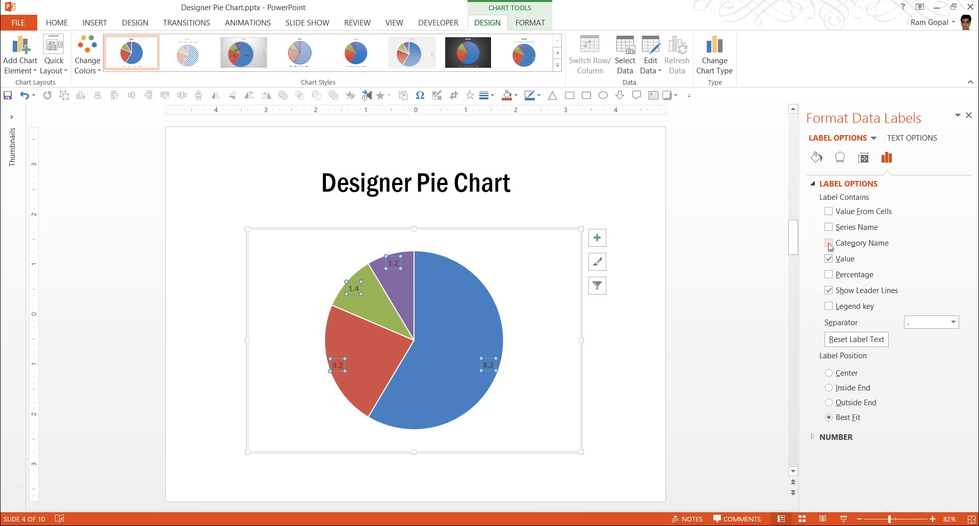
left_click(830, 243)
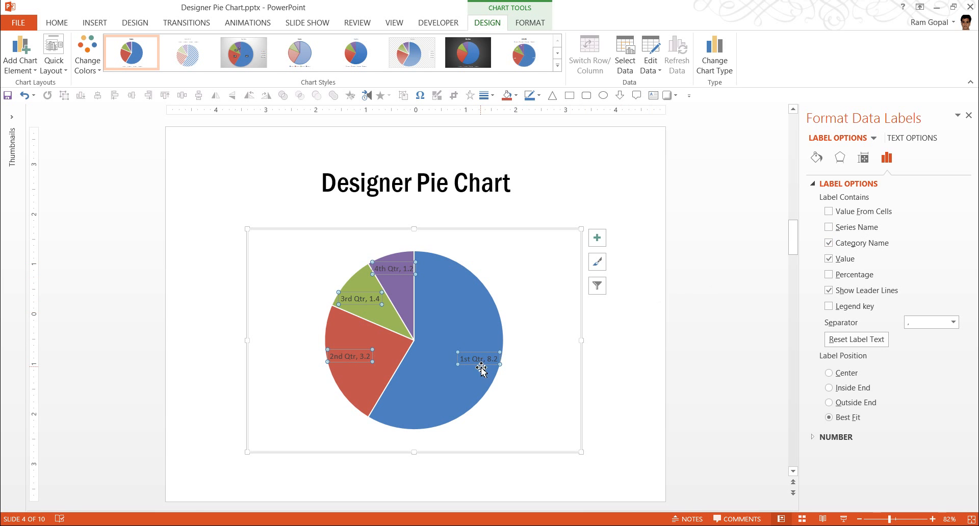
mouse_move(558, 315)
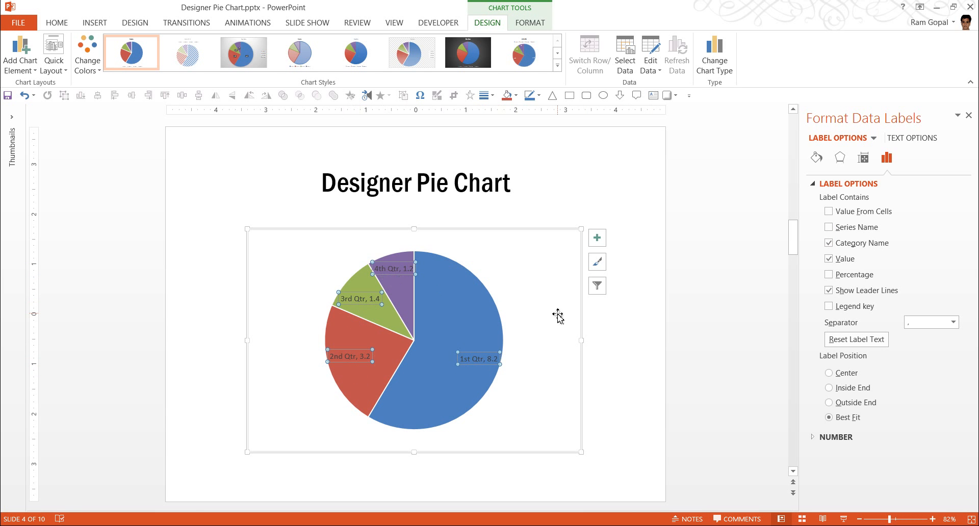
mouse_move(674, 338)
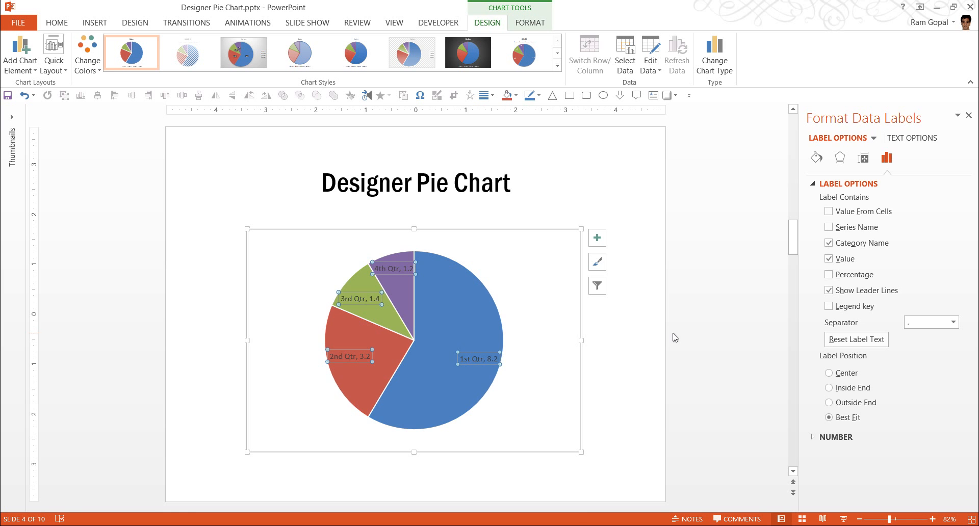
mouse_move(970, 115)
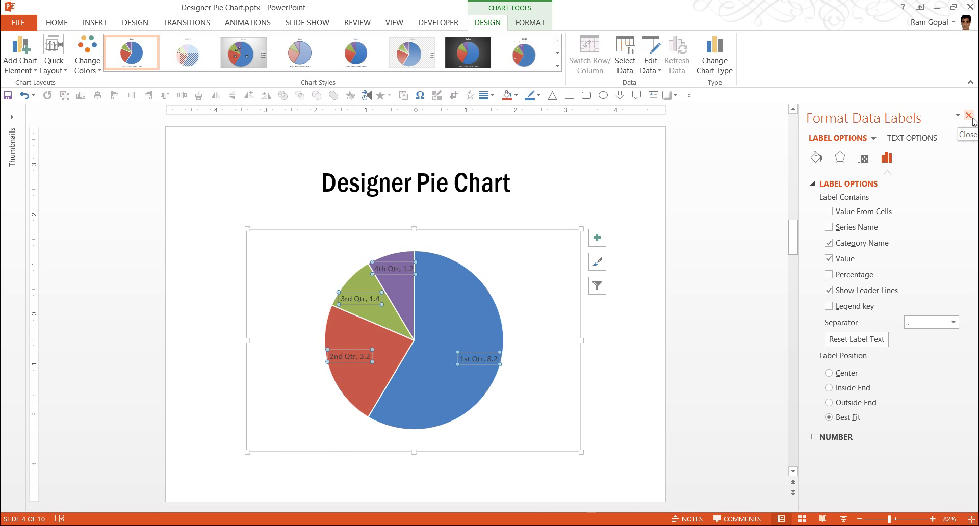
- Close the label settings and select the slice labels for text formatting on Home
left_click(970, 116)
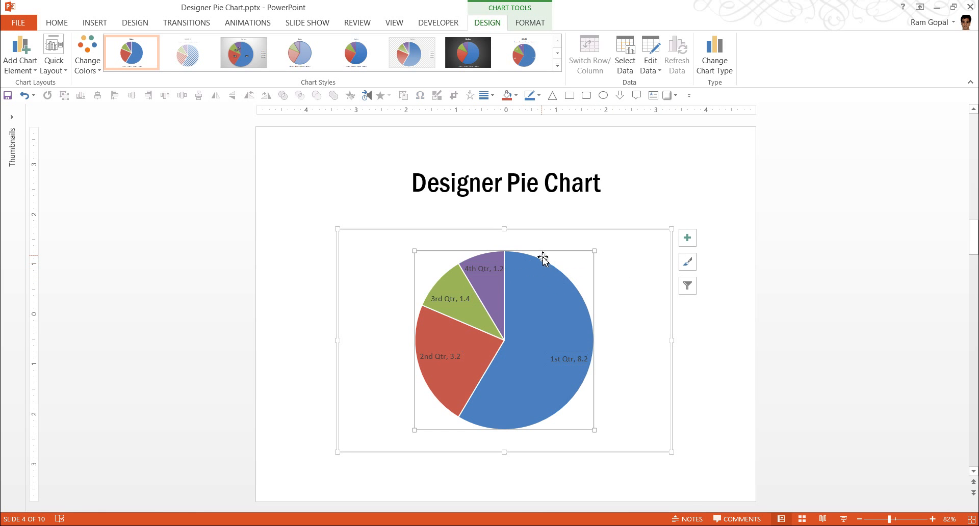
mouse_move(591, 253)
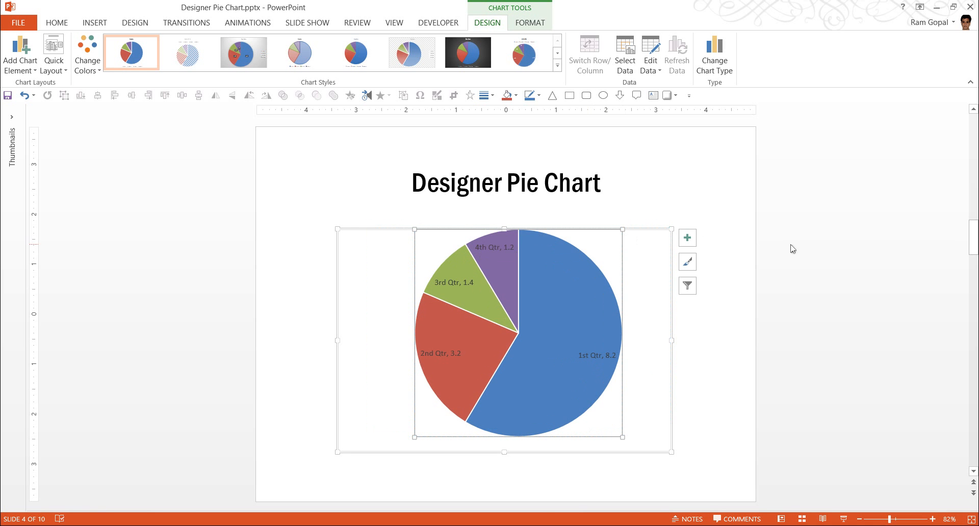
mouse_move(624, 229)
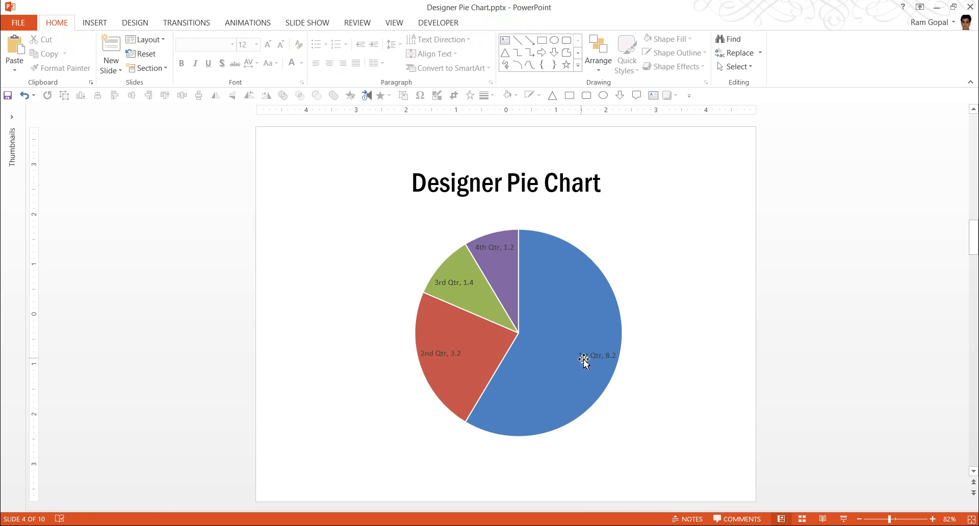
left_click(583, 362)
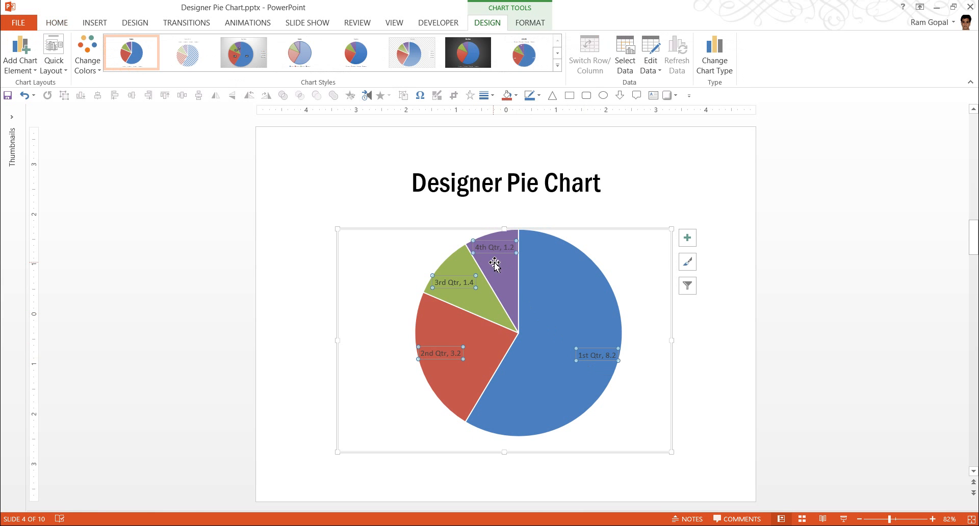
mouse_move(591, 354)
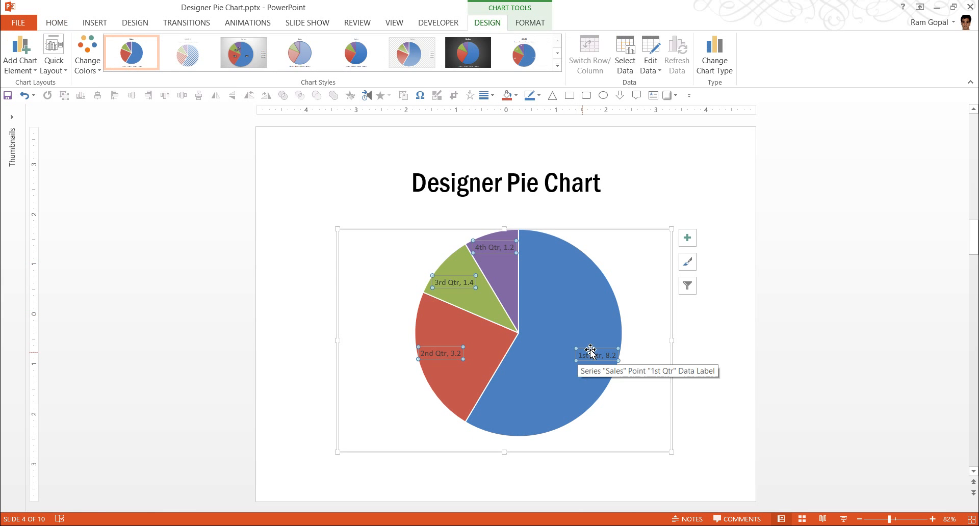
mouse_move(569, 377)
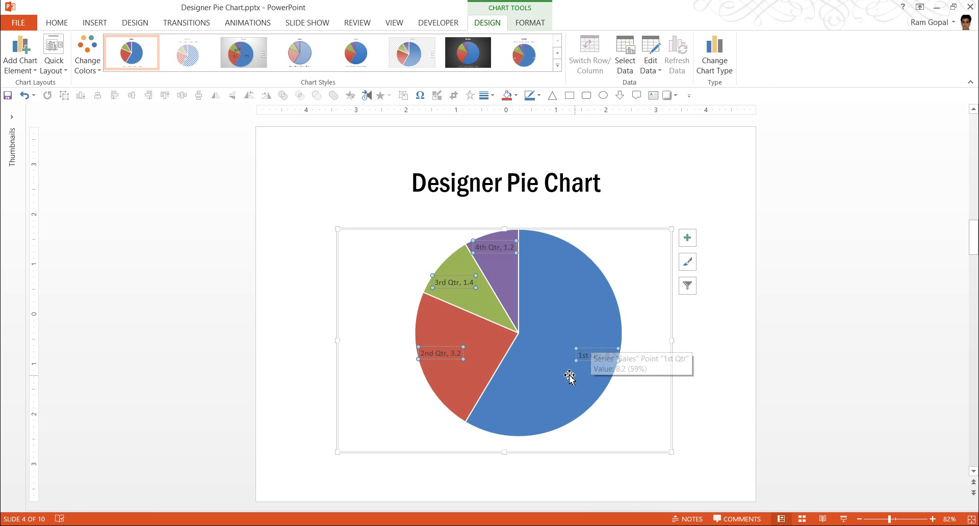
mouse_move(520, 296)
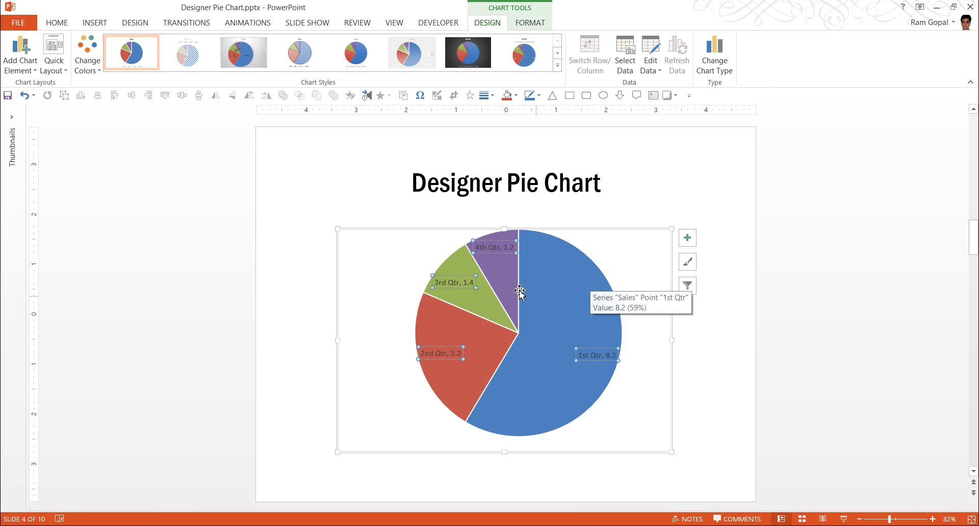
left_click(56, 22)
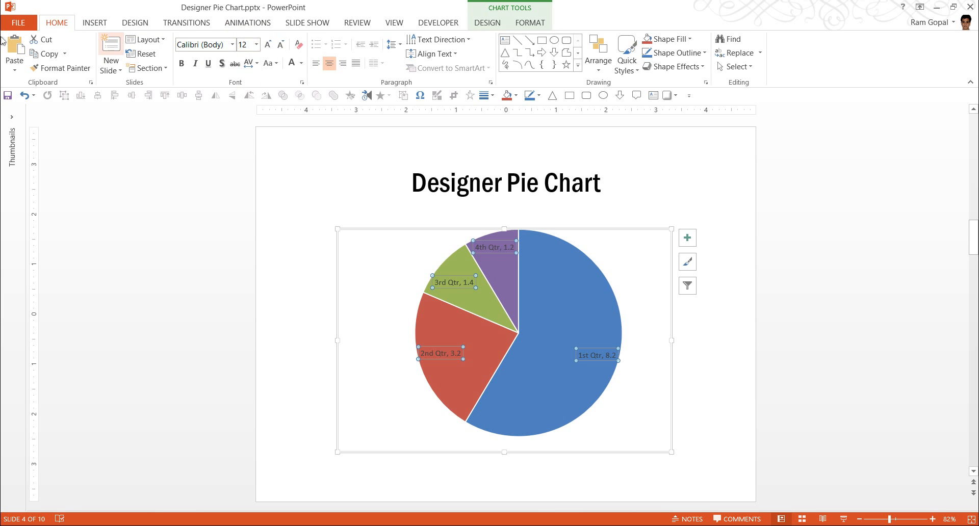
- Increase the quarter labels' font size twice, up to 18 points
left_click(268, 43)
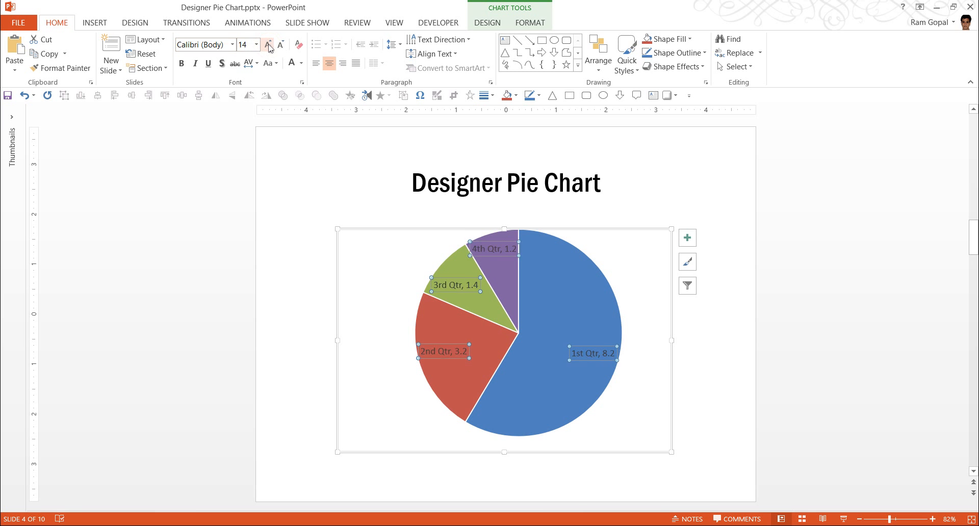
left_click(267, 43)
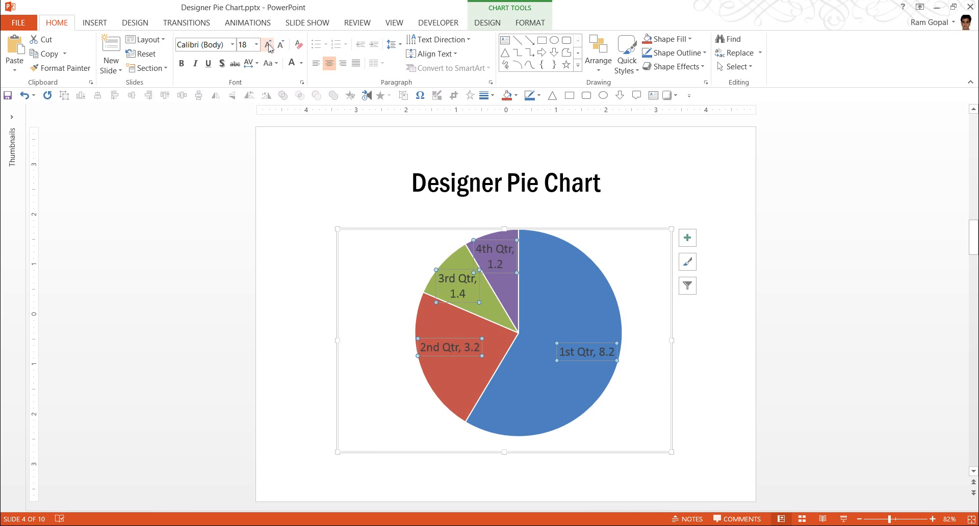
mouse_move(582, 343)
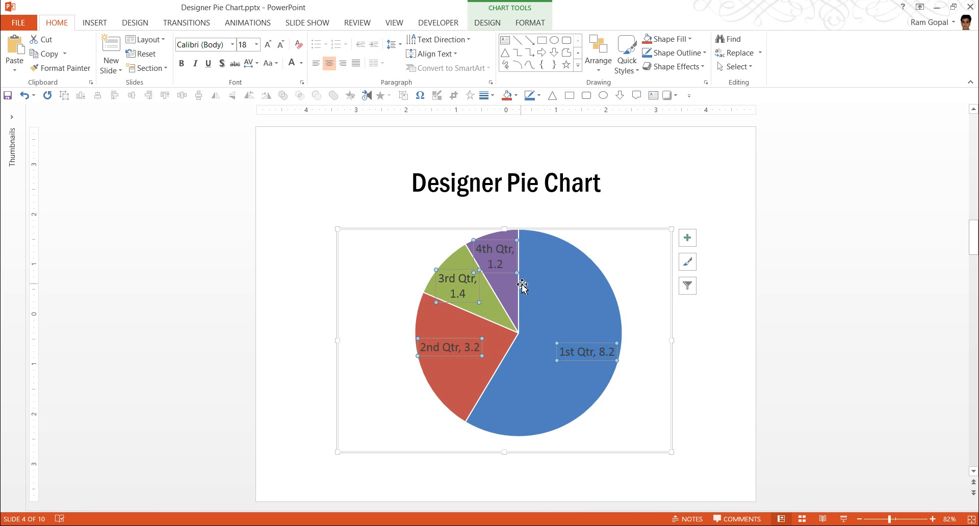
mouse_move(558, 289)
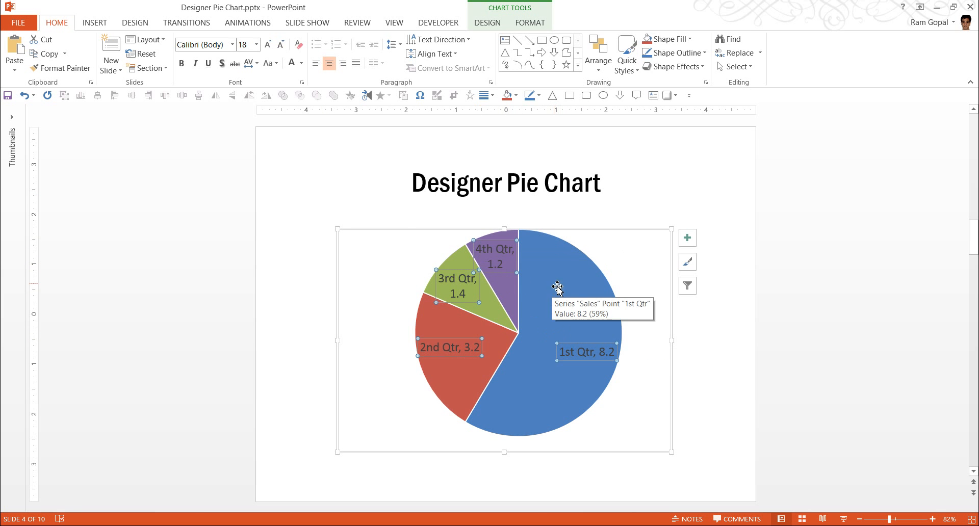
mouse_move(559, 304)
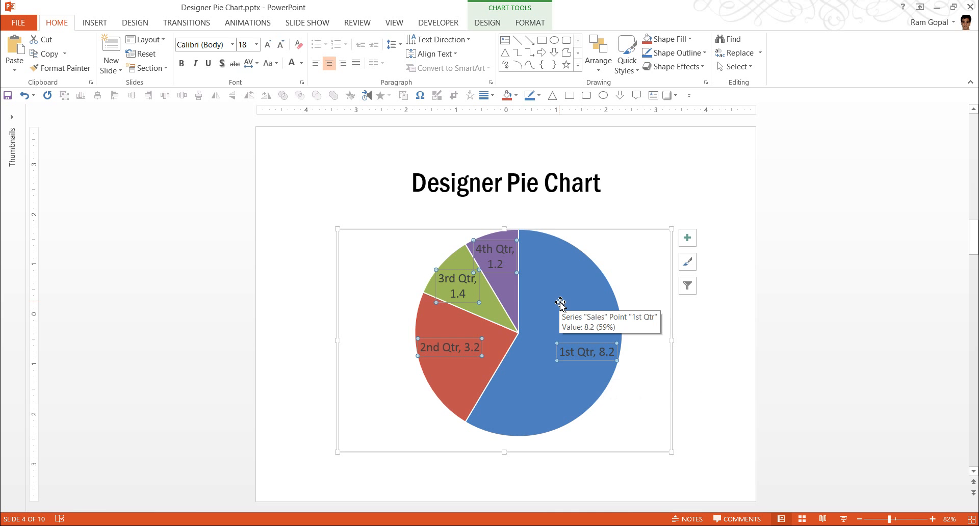
mouse_move(290, 63)
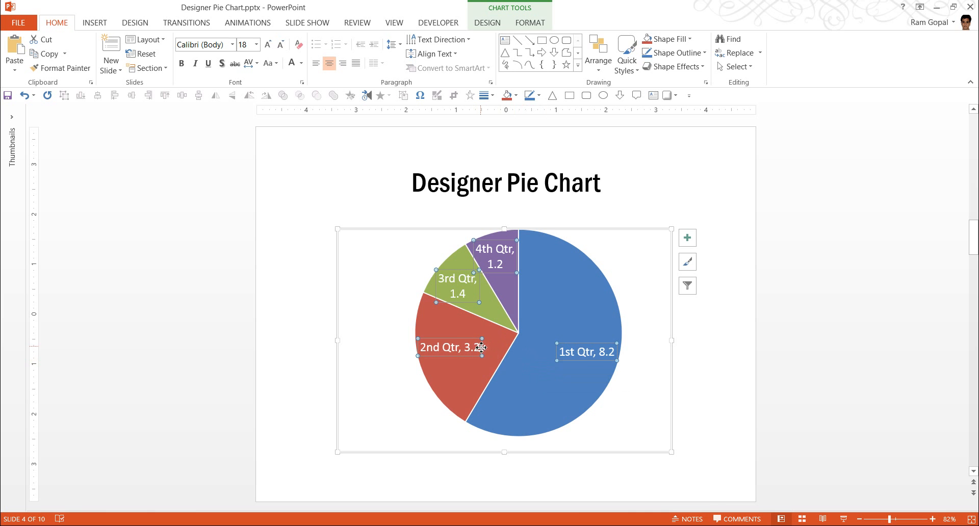
mouse_move(581, 335)
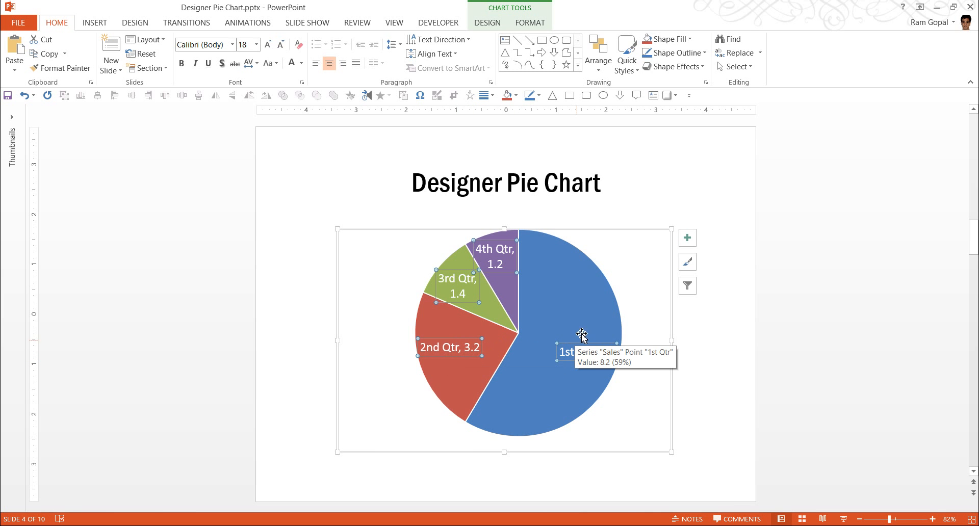
mouse_move(584, 329)
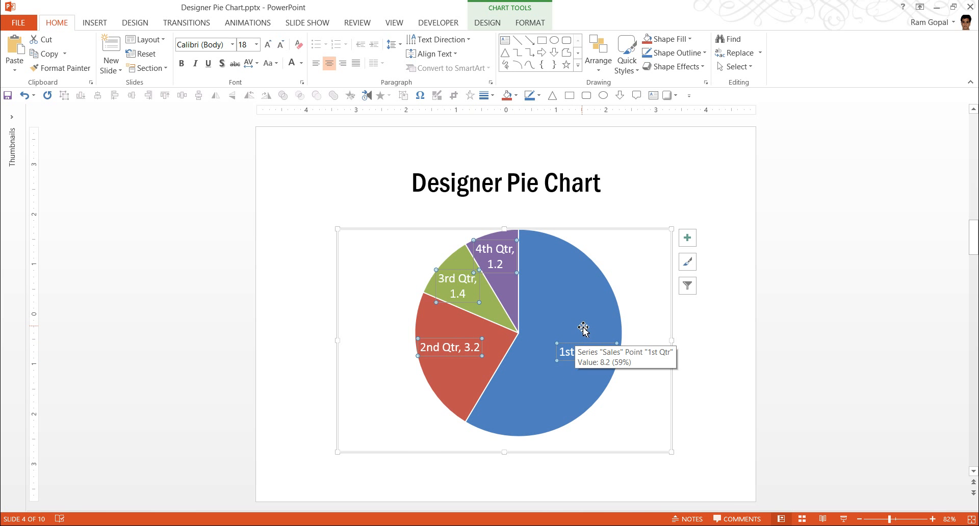
mouse_move(565, 235)
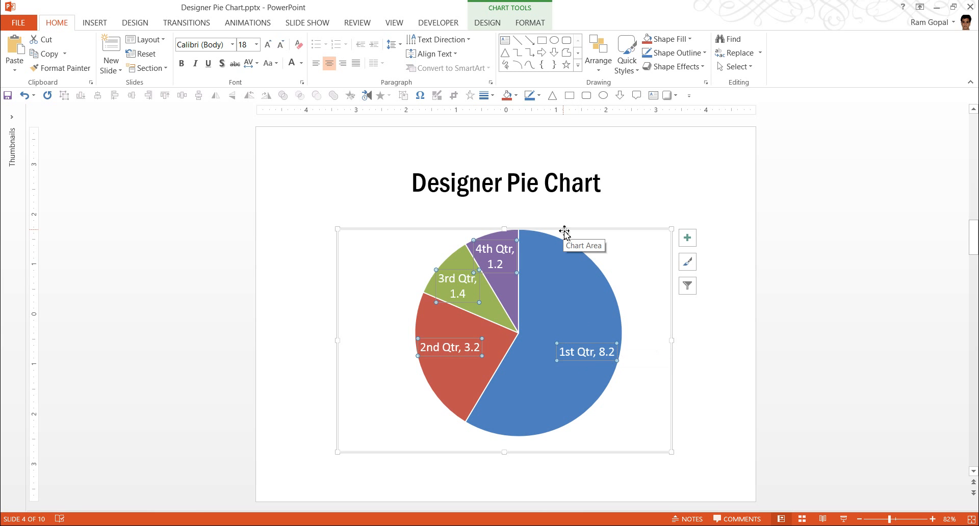
mouse_move(516, 51)
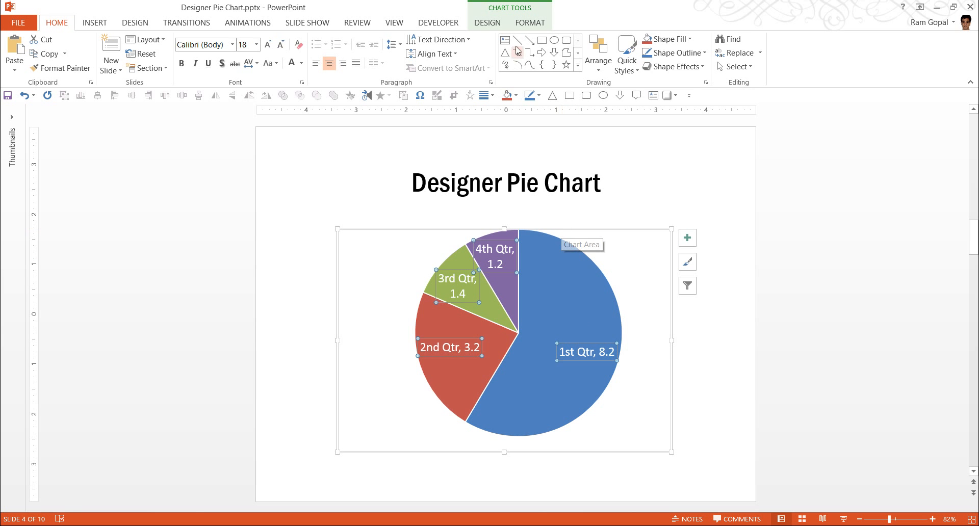
- Apply the second Colorful palette, giving blue, green, teal and navy slices
left_click(486, 22)
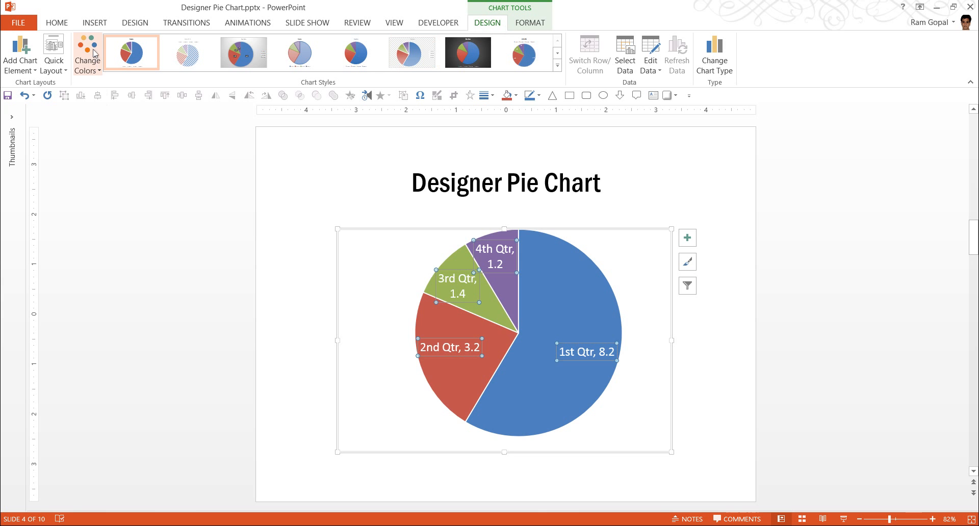
left_click(87, 56)
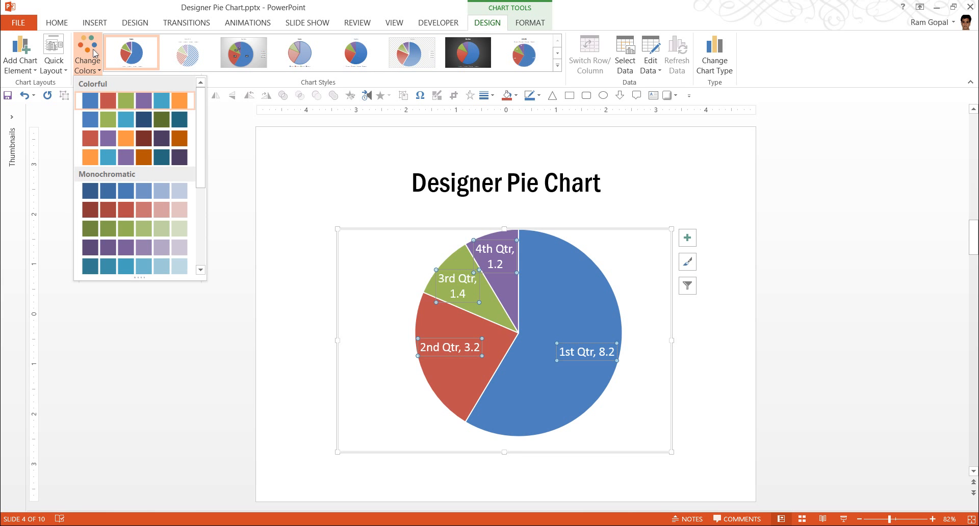
left_click(115, 157)
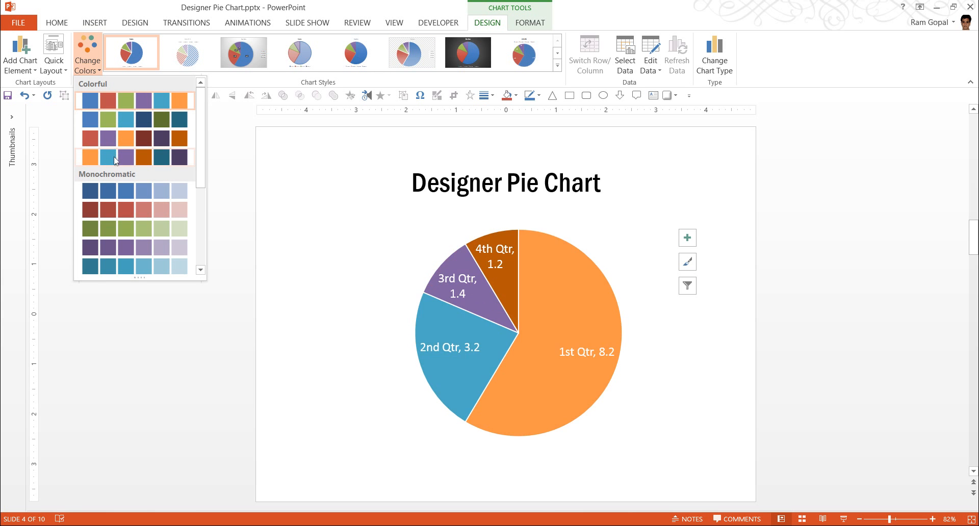
left_click(106, 191)
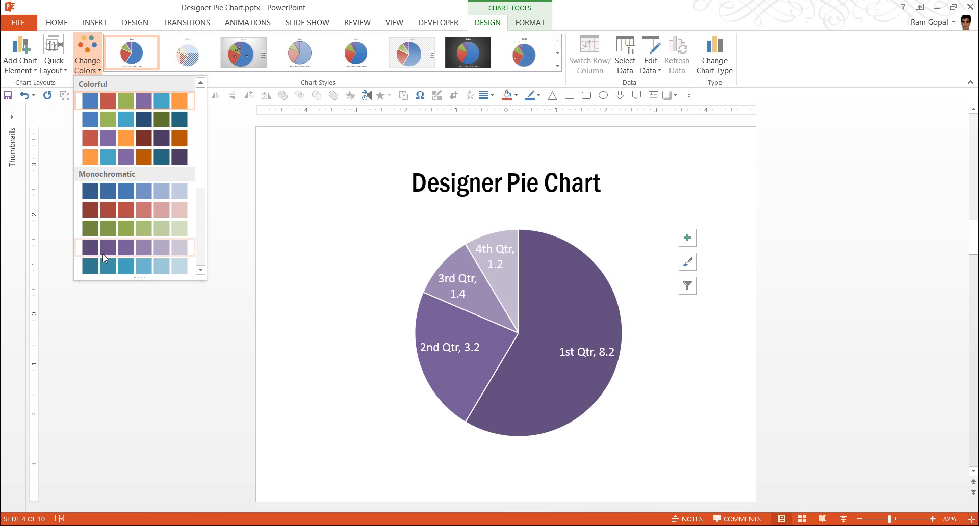
mouse_move(109, 191)
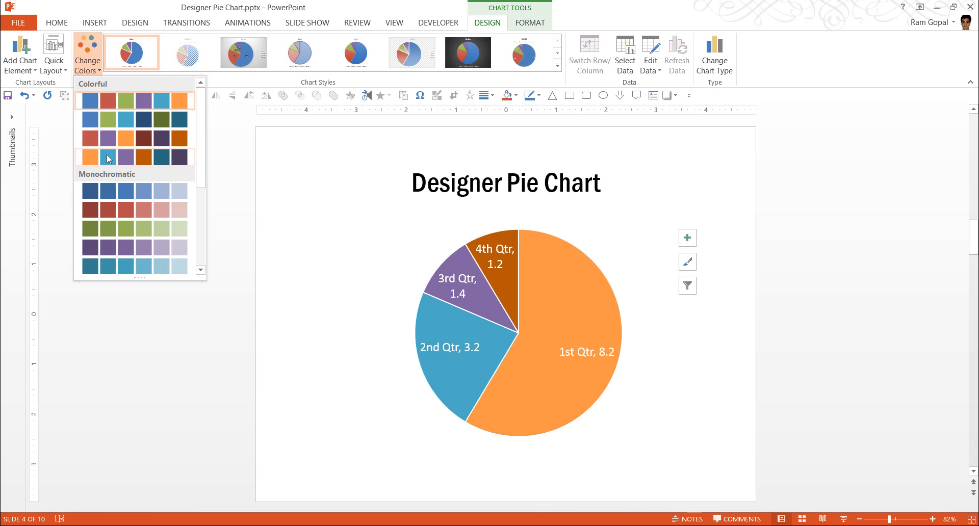
mouse_move(107, 158)
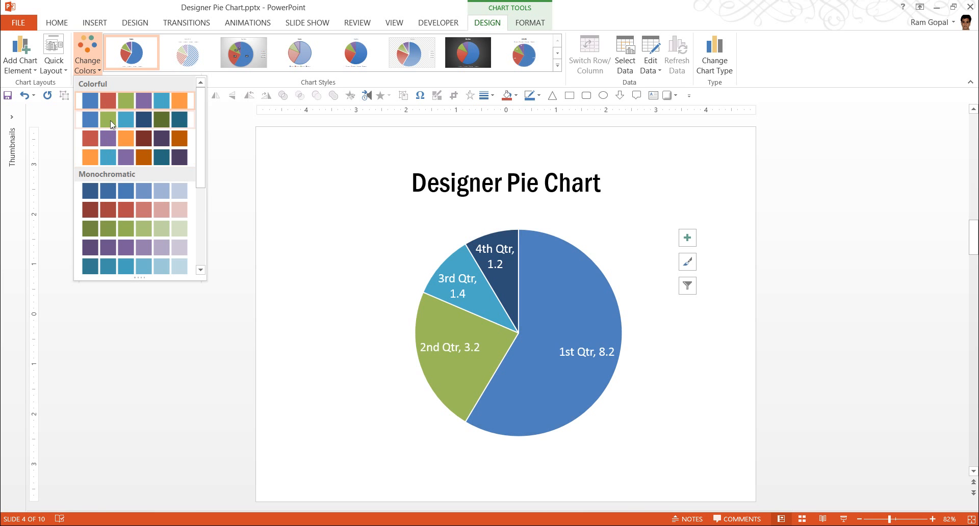
mouse_move(111, 123)
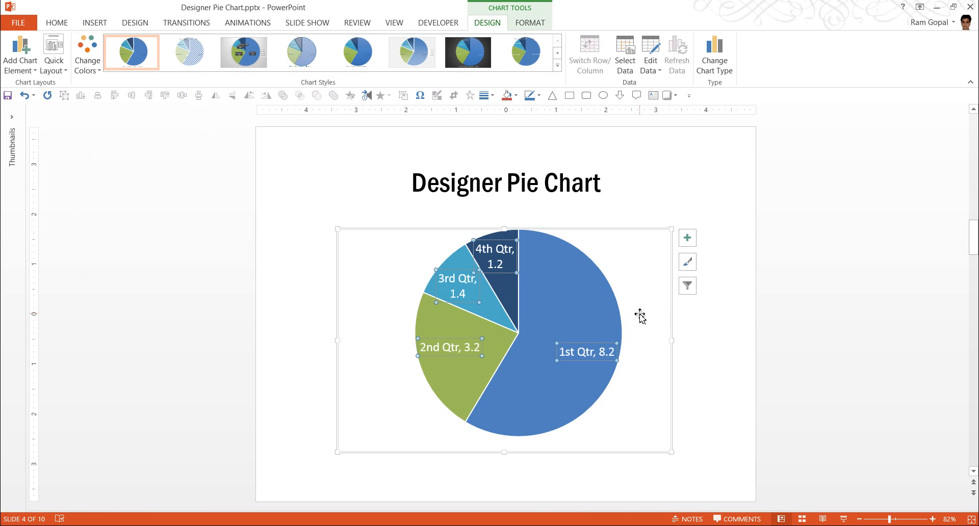
left_click(730, 359)
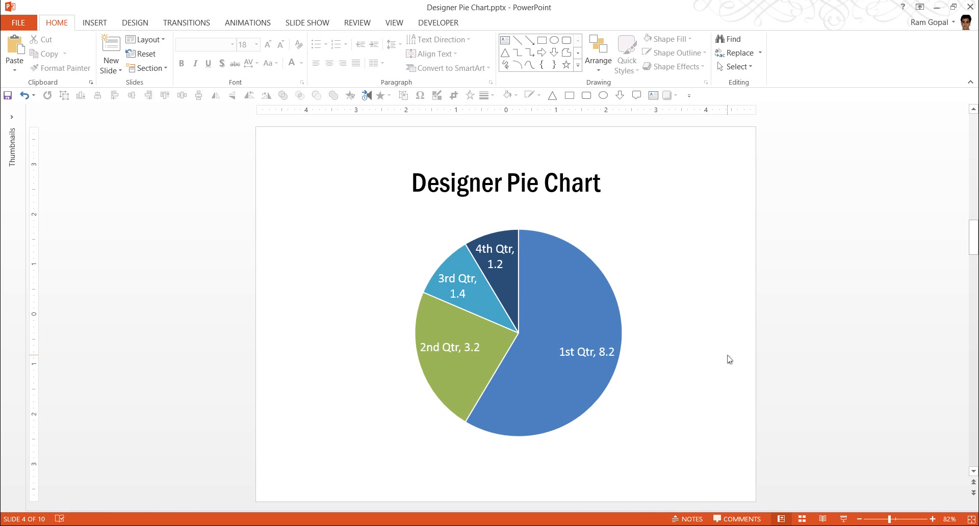
mouse_move(602, 256)
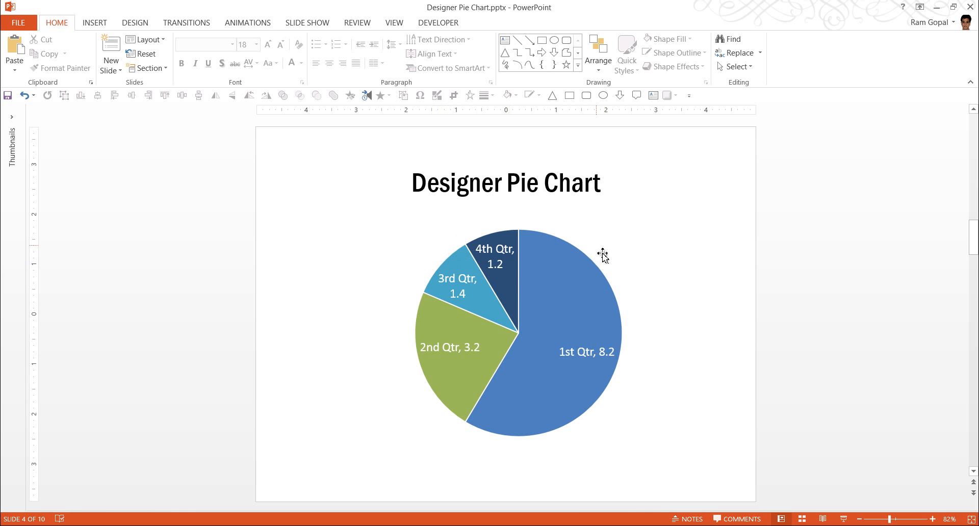
mouse_move(764, 414)
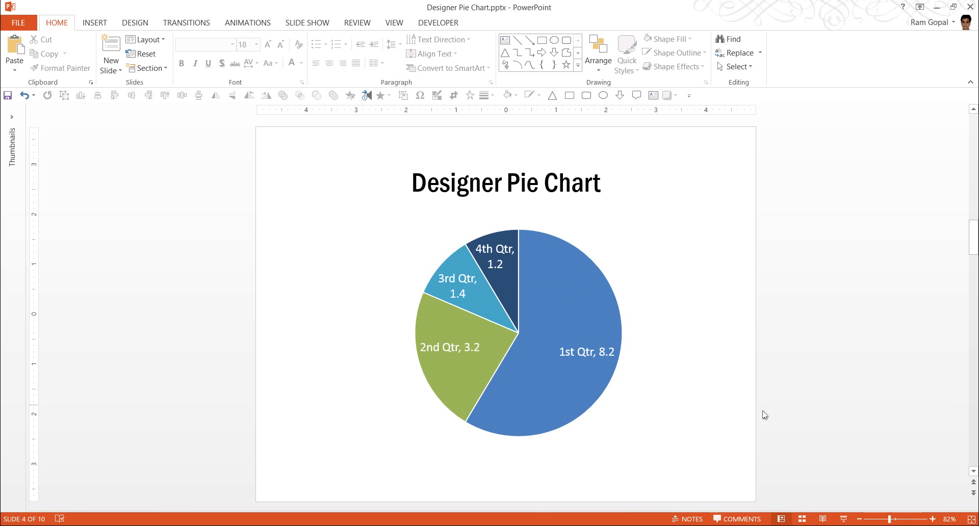
mouse_move(613, 385)
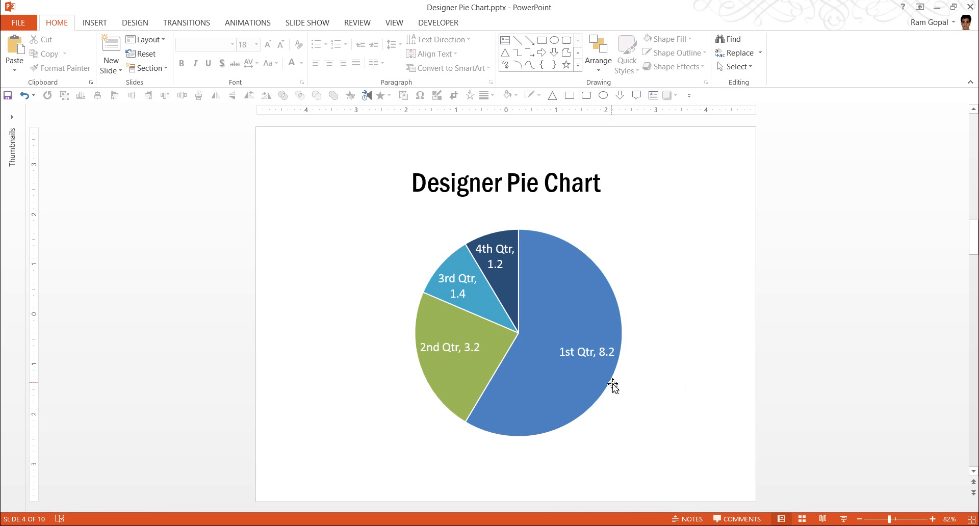
mouse_move(612, 386)
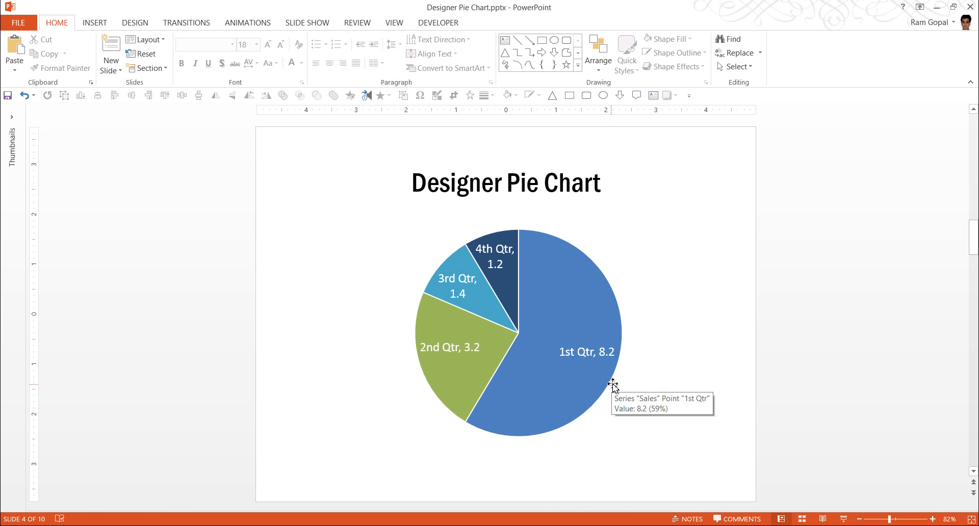
mouse_move(690, 257)
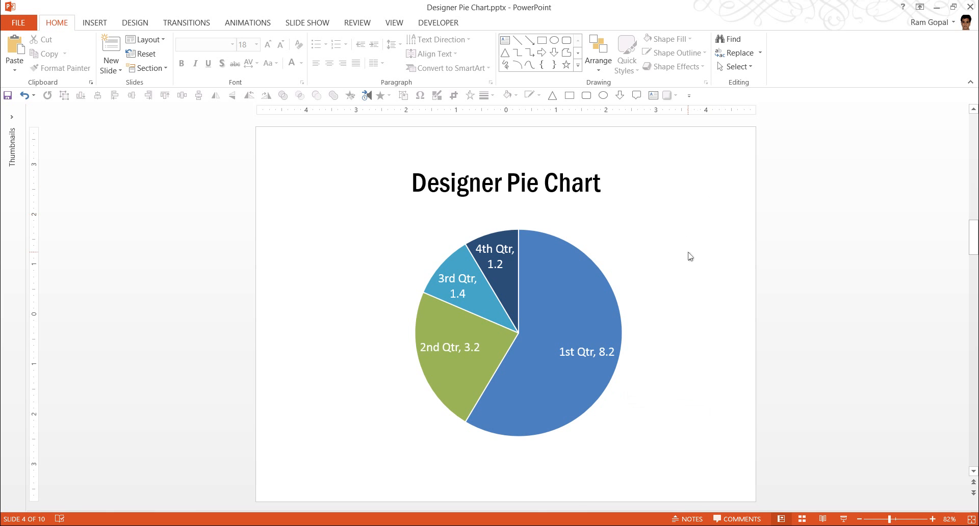
mouse_move(702, 245)
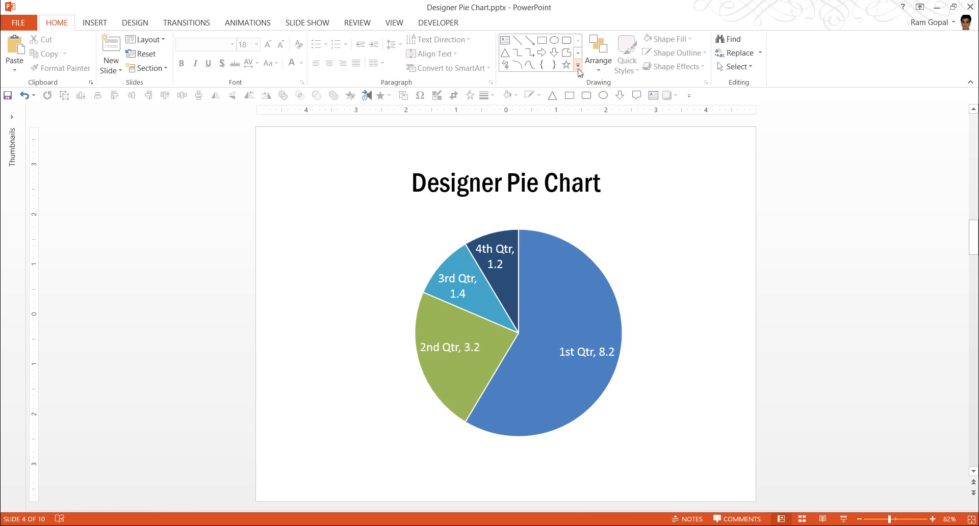
left_click(577, 68)
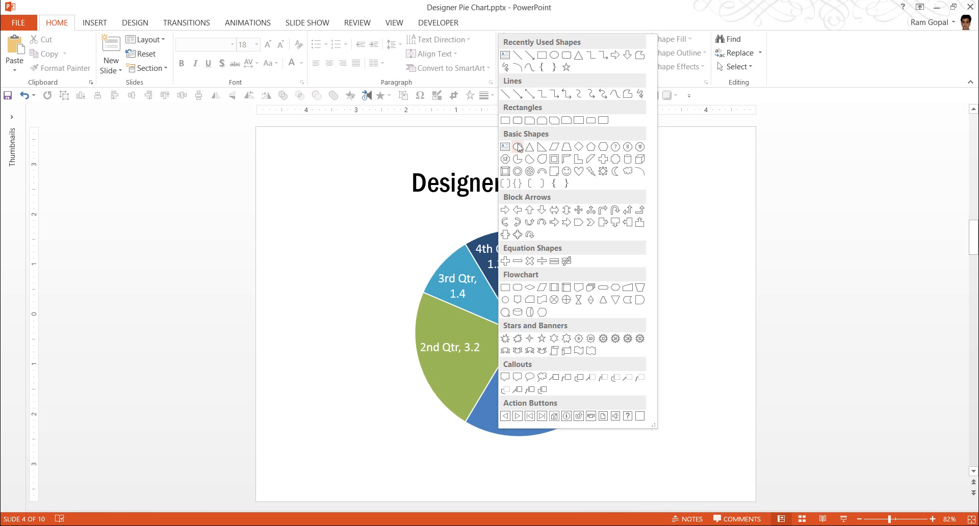
mouse_move(517, 146)
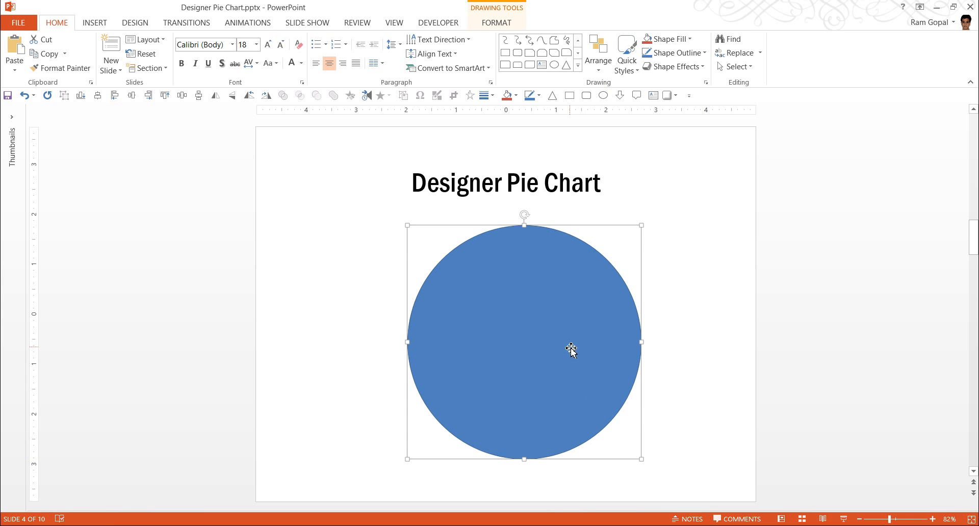
right_click(570, 349)
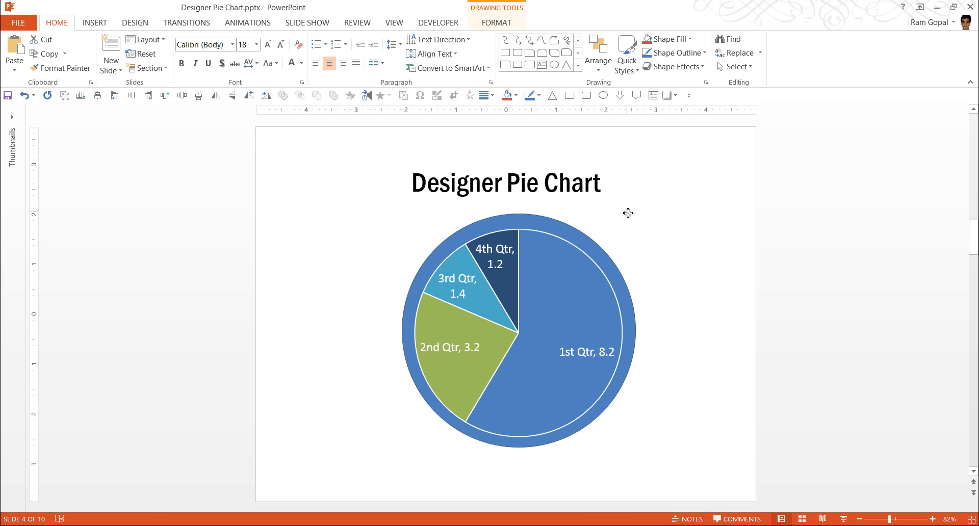
left_click(598, 280)
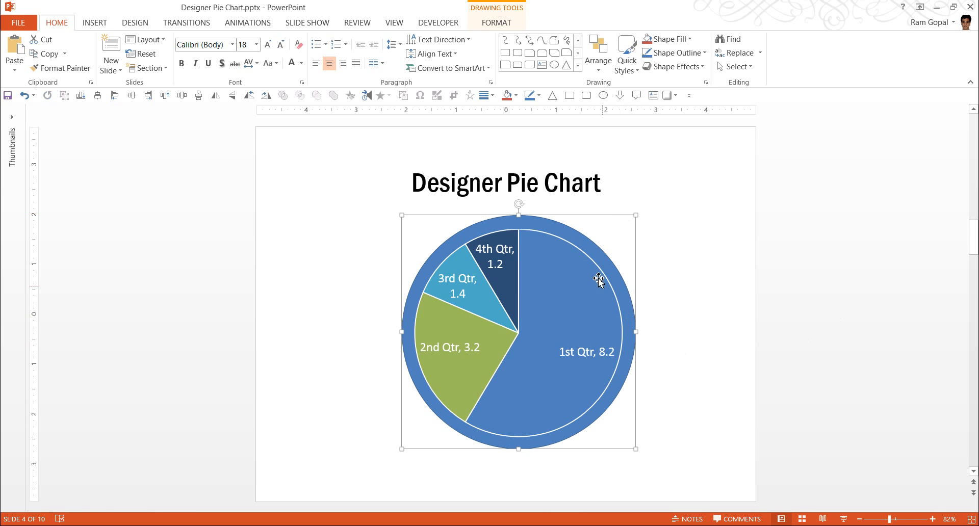
mouse_move(601, 379)
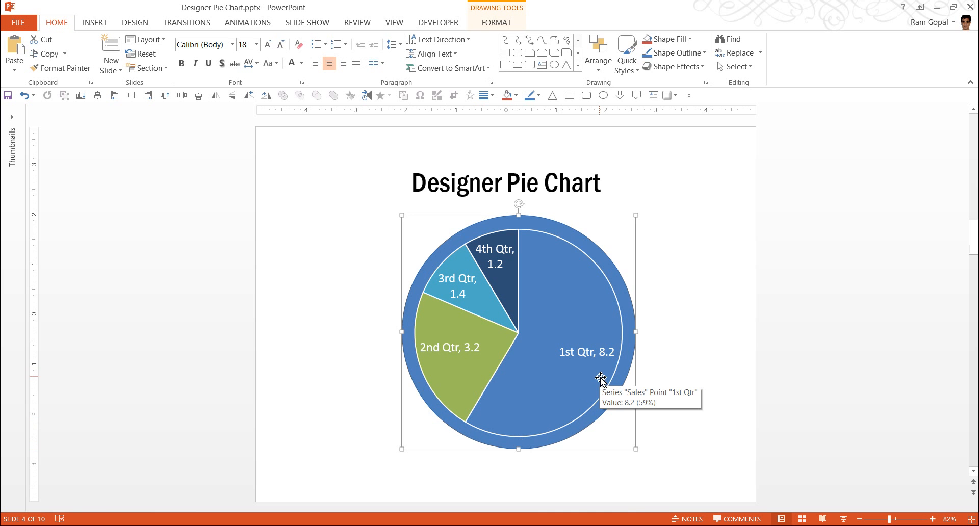
mouse_move(582, 238)
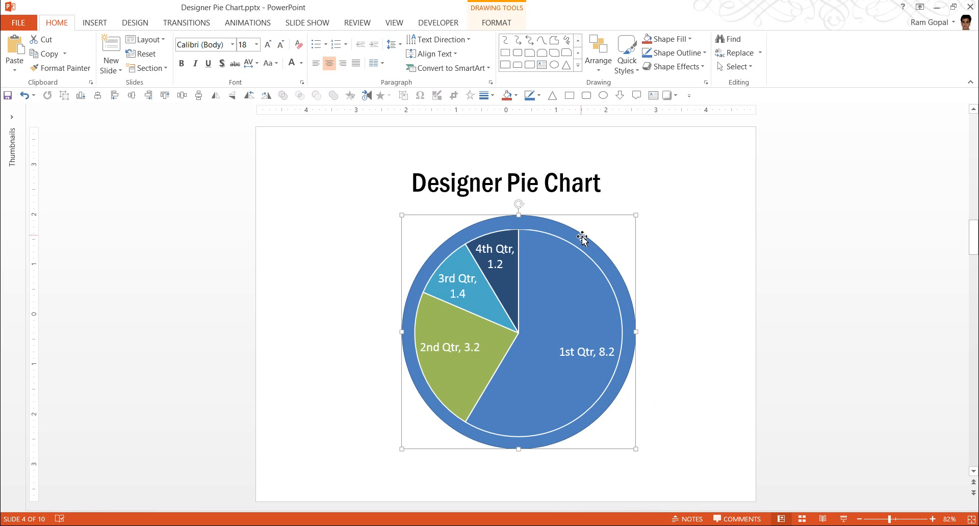
mouse_move(585, 240)
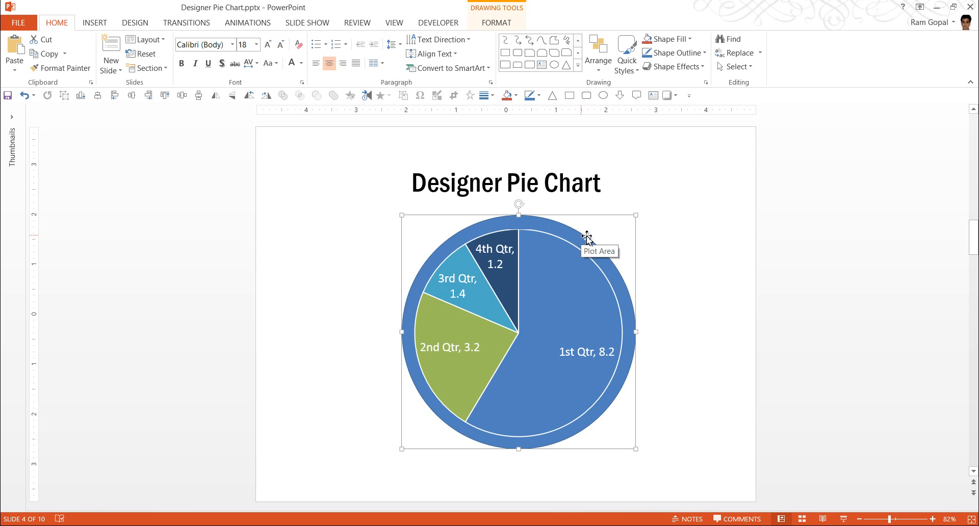
- Fill the backing circle with a lighter tan and give it a beveled rim
left_click(670, 39)
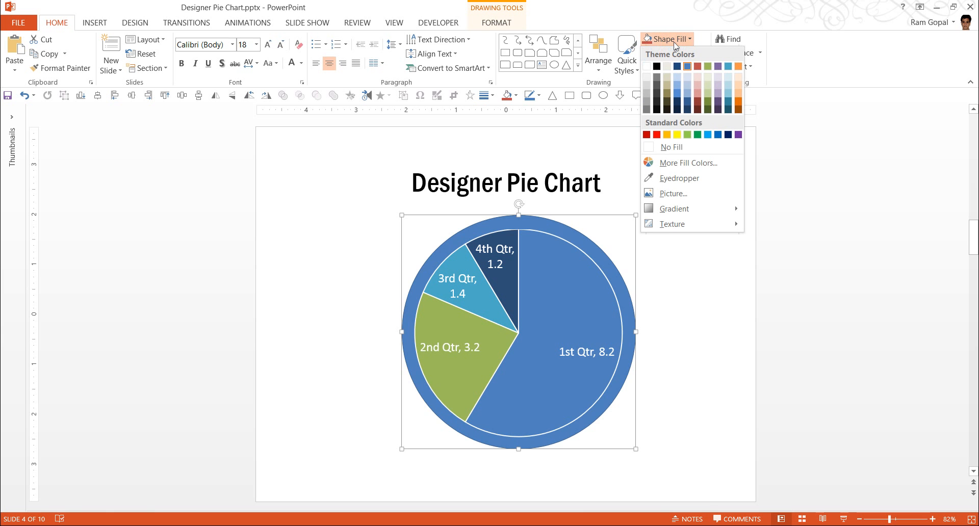
left_click(666, 95)
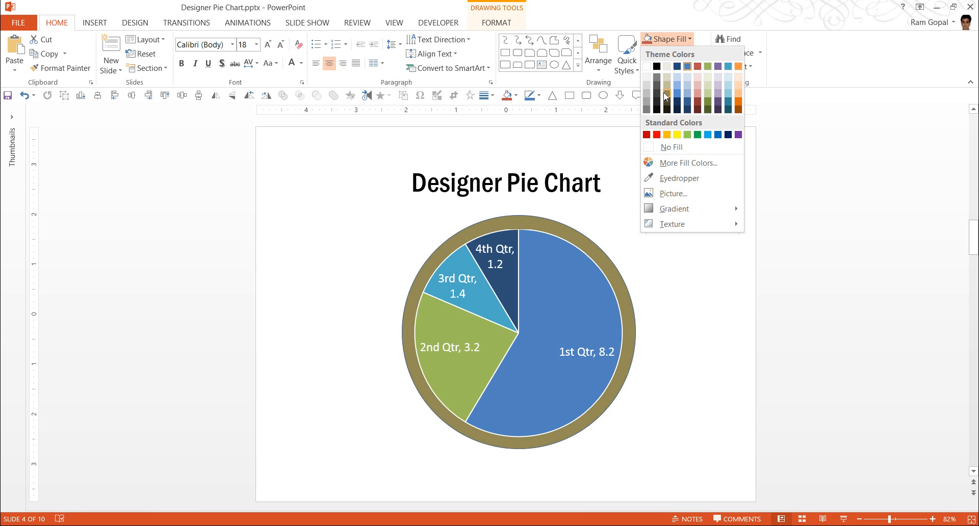
mouse_move(665, 96)
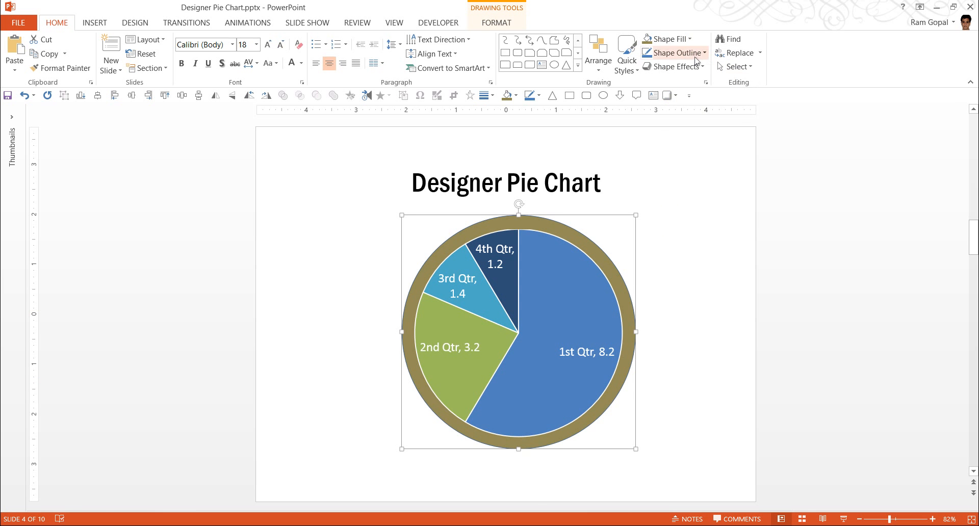
left_click(674, 66)
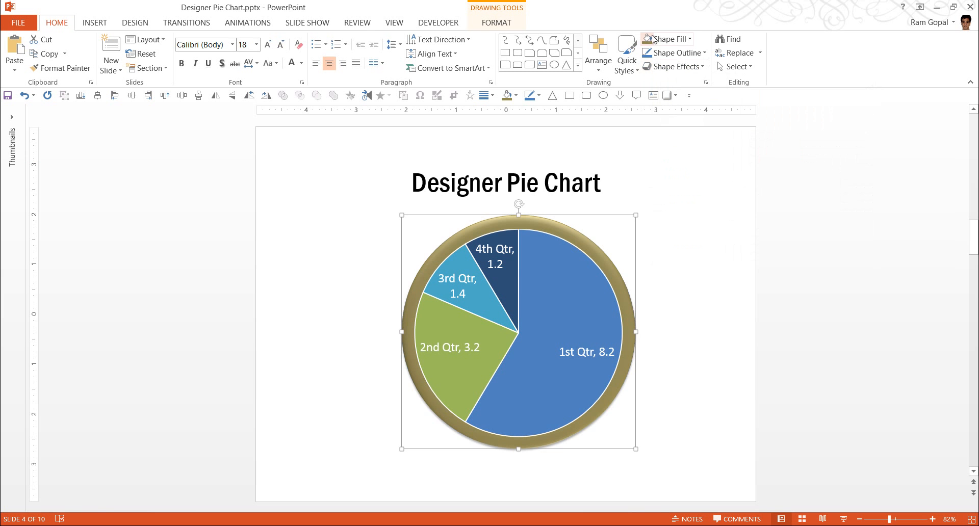
left_click(667, 38)
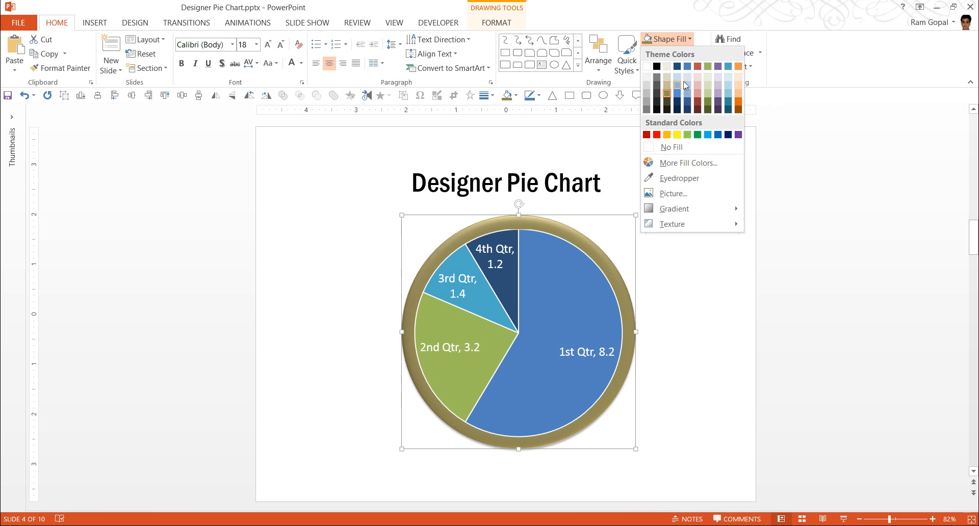
left_click(758, 335)
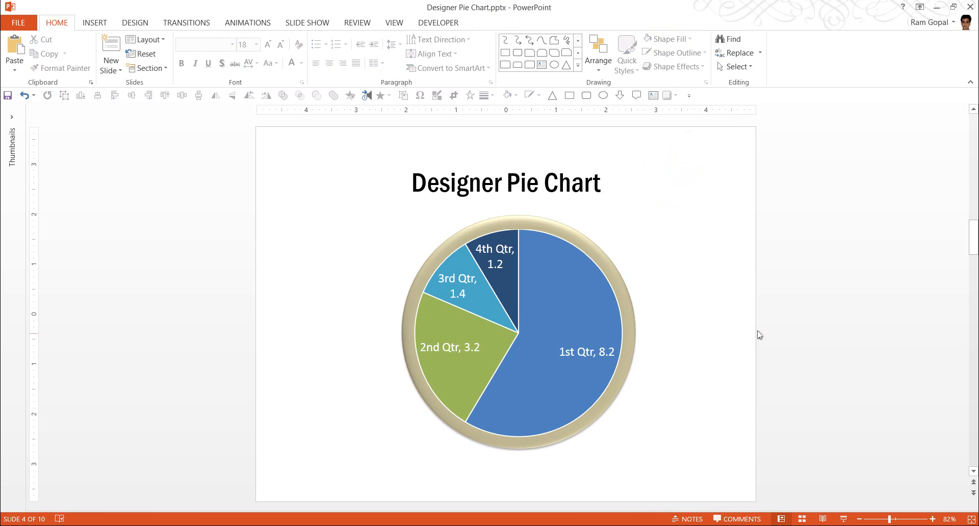
mouse_move(652, 395)
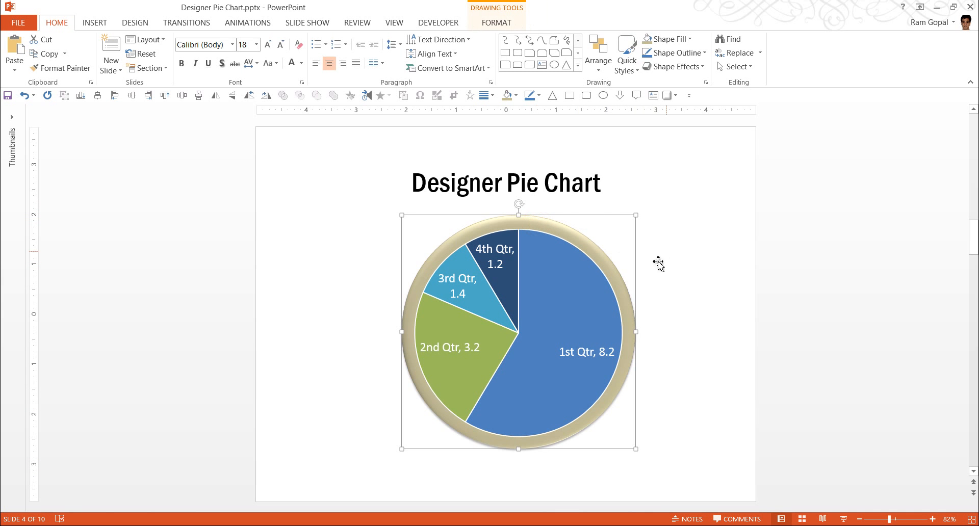
- Add a soft drop shadow to the rim at 103% size with 7 pt blur
left_click(674, 66)
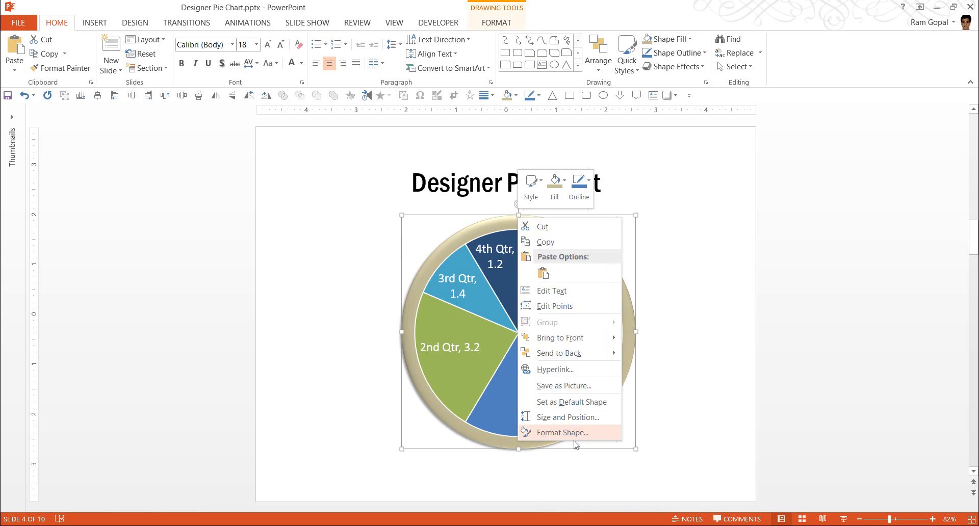
left_click(563, 432)
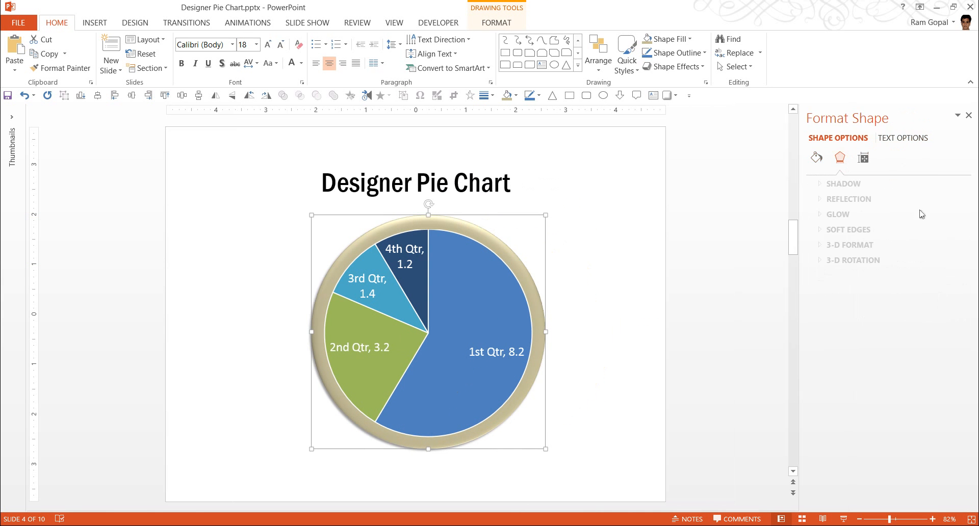
left_click(844, 184)
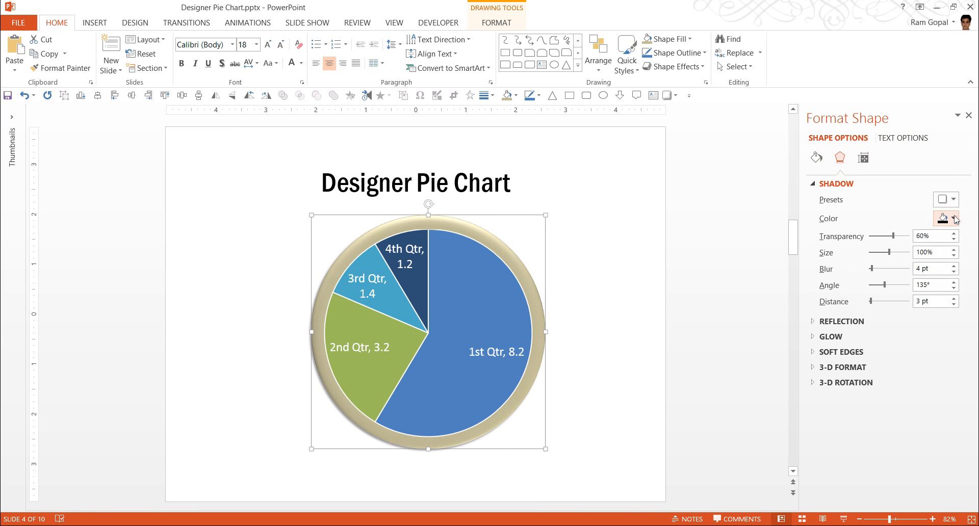
left_click(949, 249)
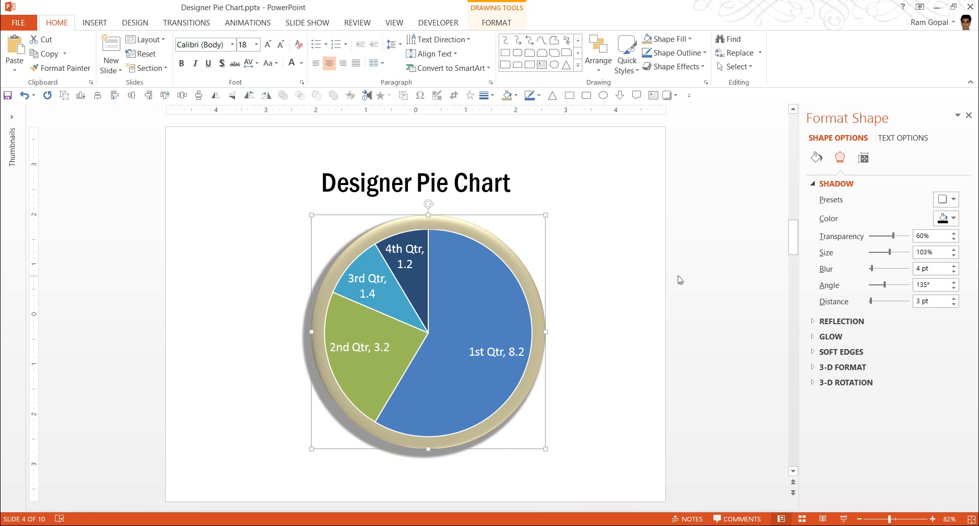
left_click(954, 266)
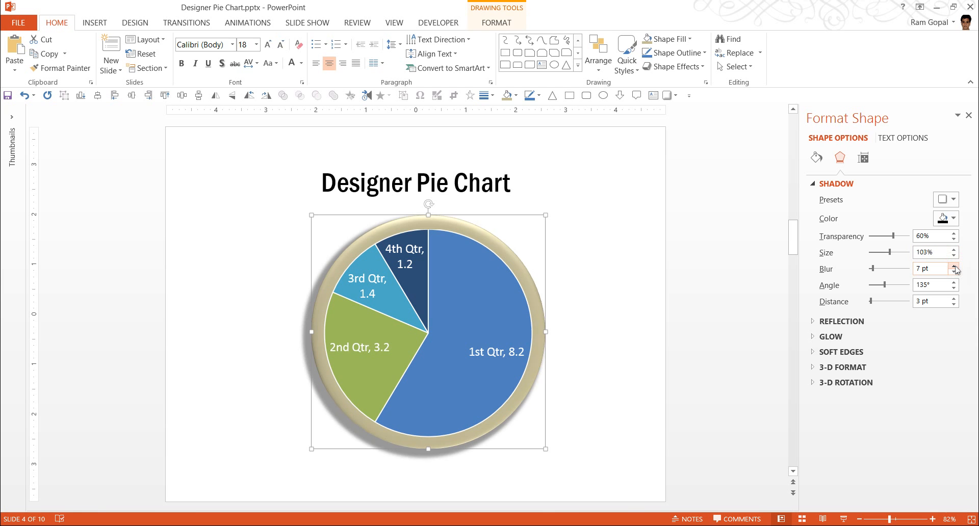
left_click(599, 377)
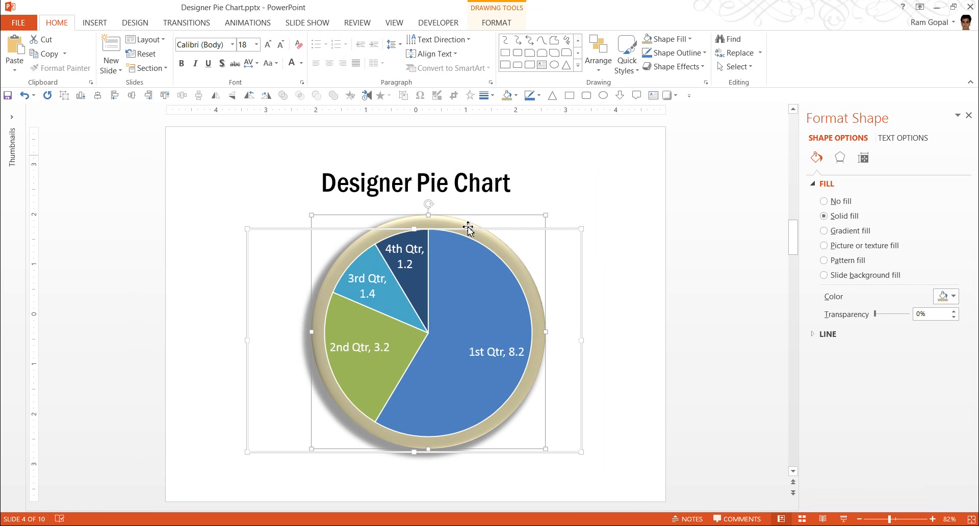
left_click(415, 181)
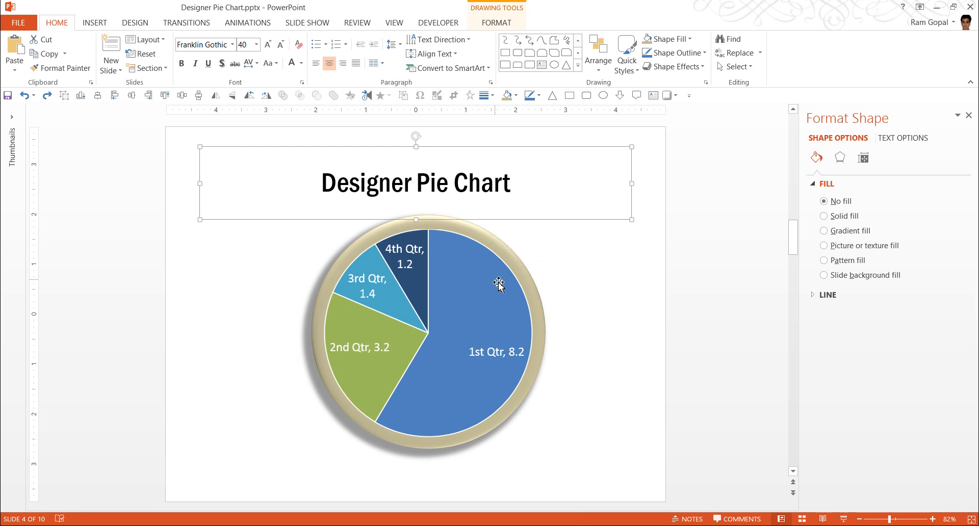
left_click(673, 303)
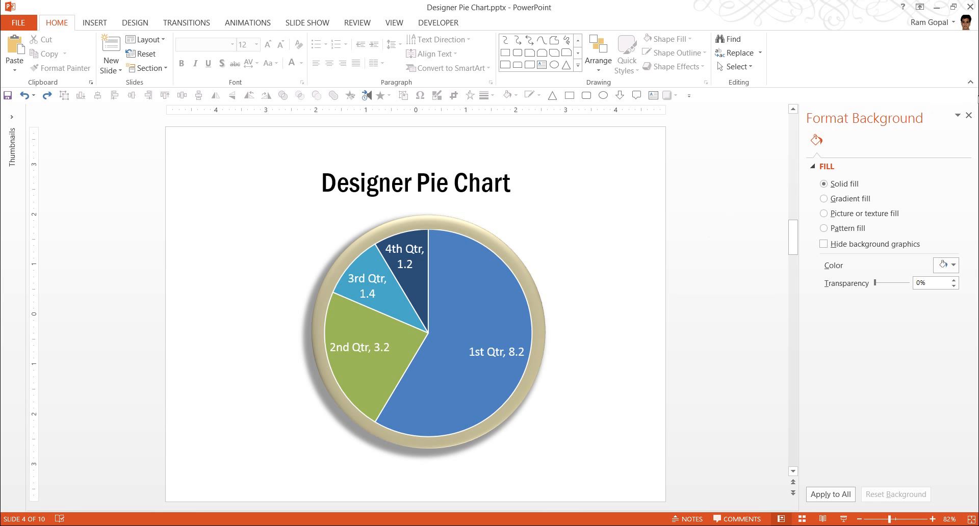
- Close the Format Background pane before moving to the coffee-stain example slide
left_click(969, 115)
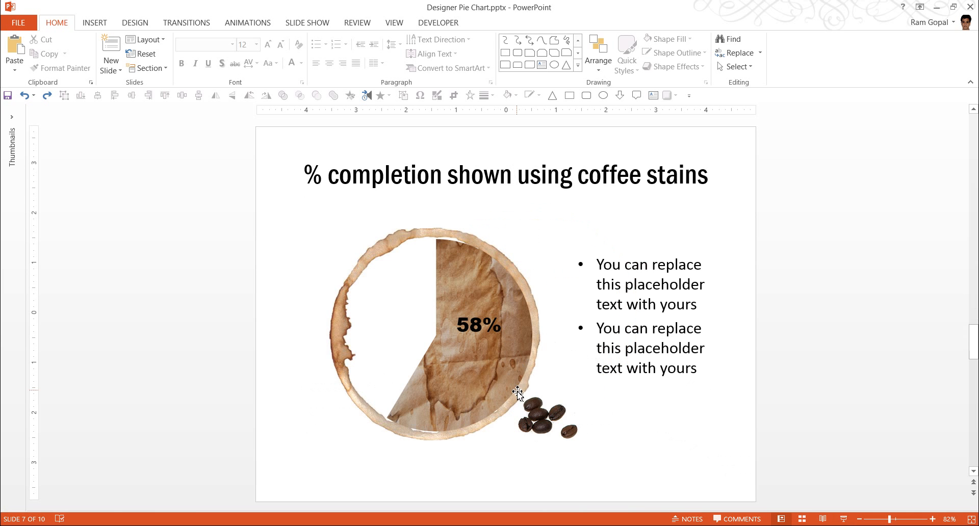
mouse_move(509, 278)
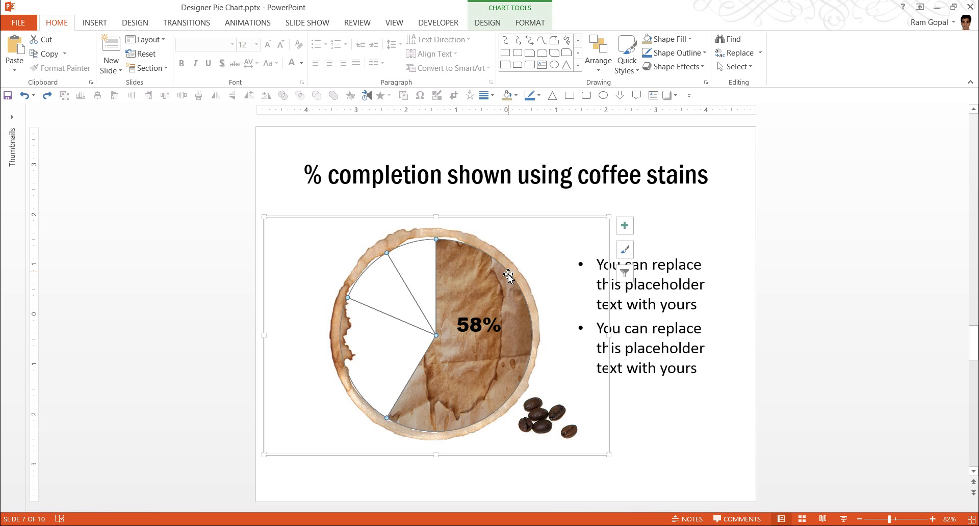
- Edit the coffee-stain chart's 1st Qtr value from 8.2 to 9, making it read 61%, and close the sheet
right_click(508, 276)
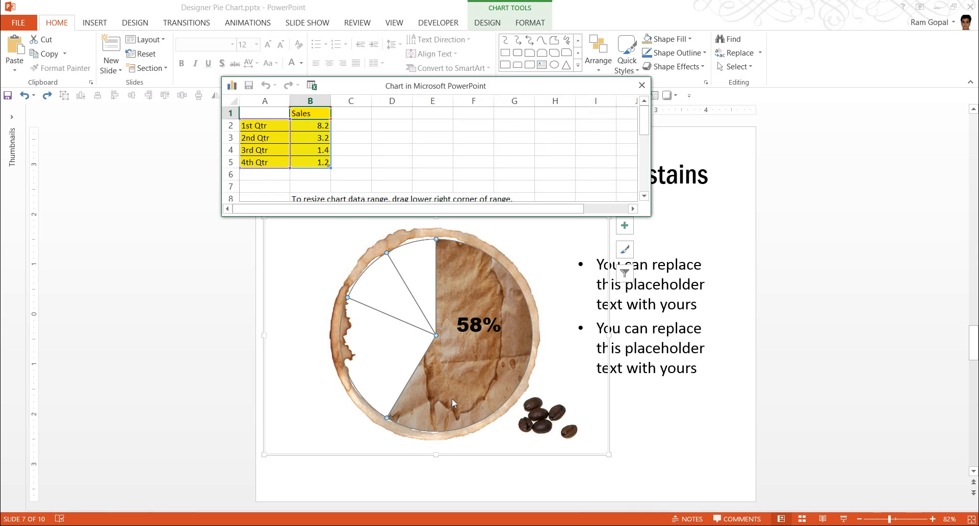
left_click(310, 125)
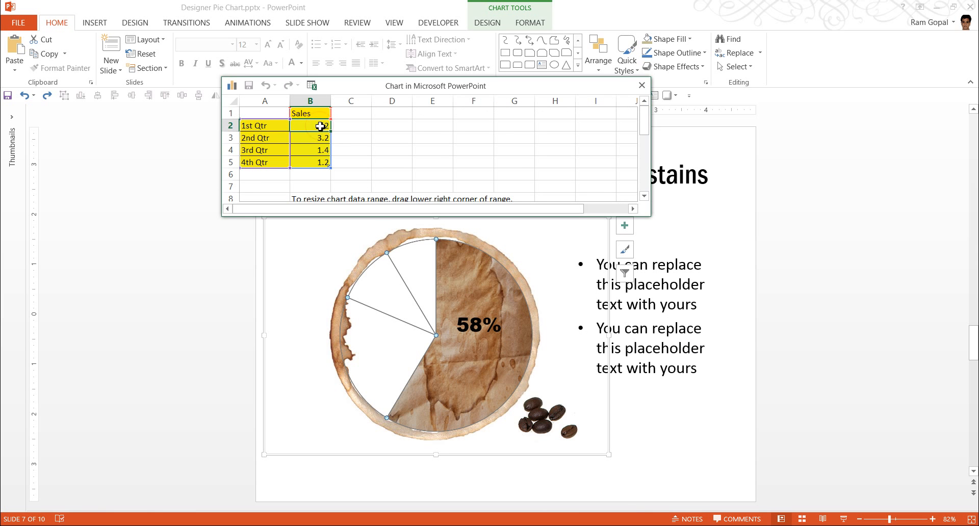
type("8.2")
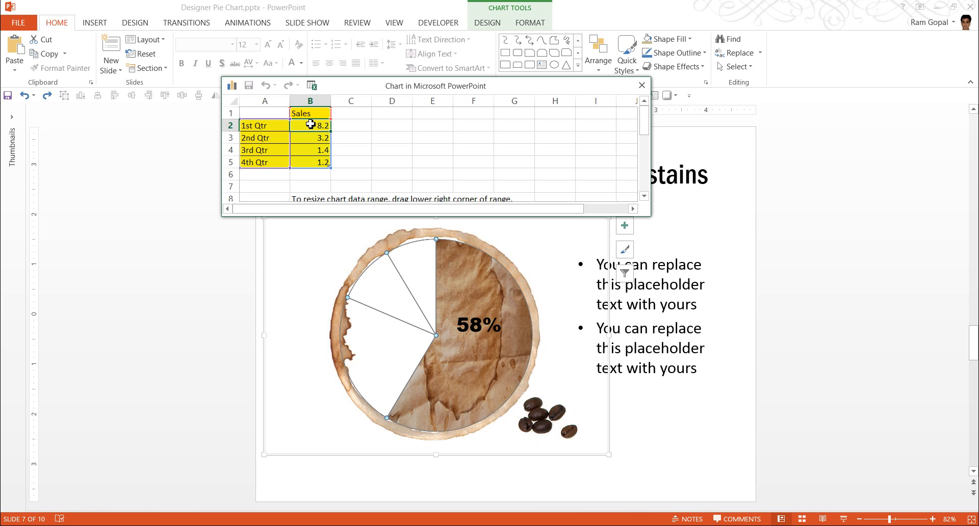
type("9")
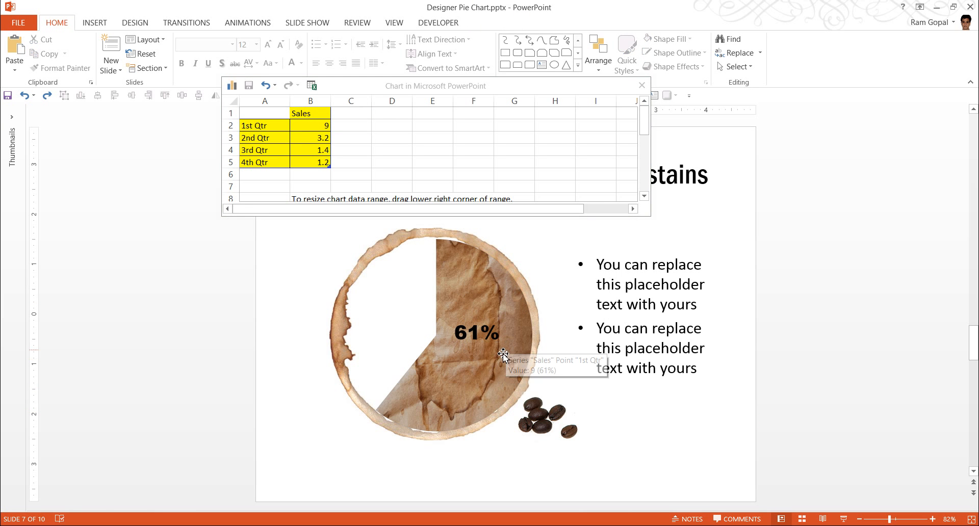
mouse_move(279, 139)
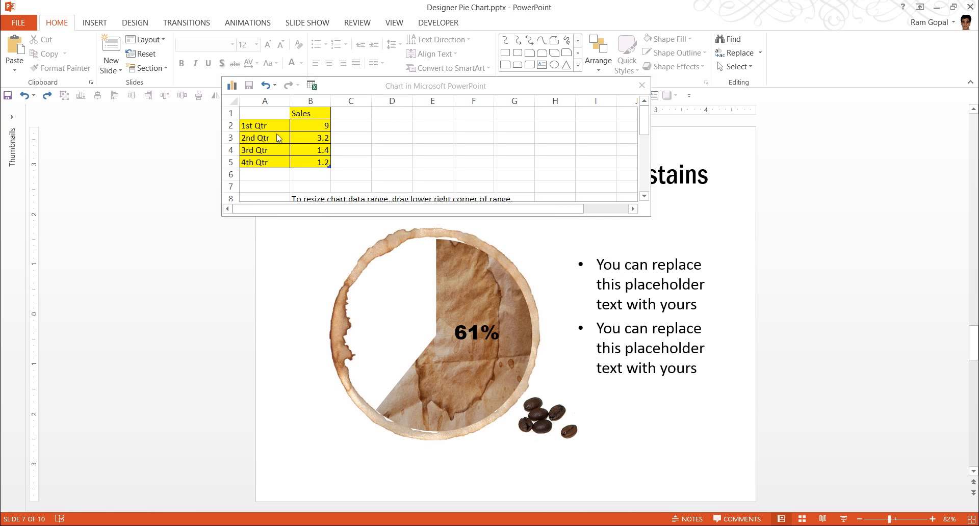
mouse_move(396, 307)
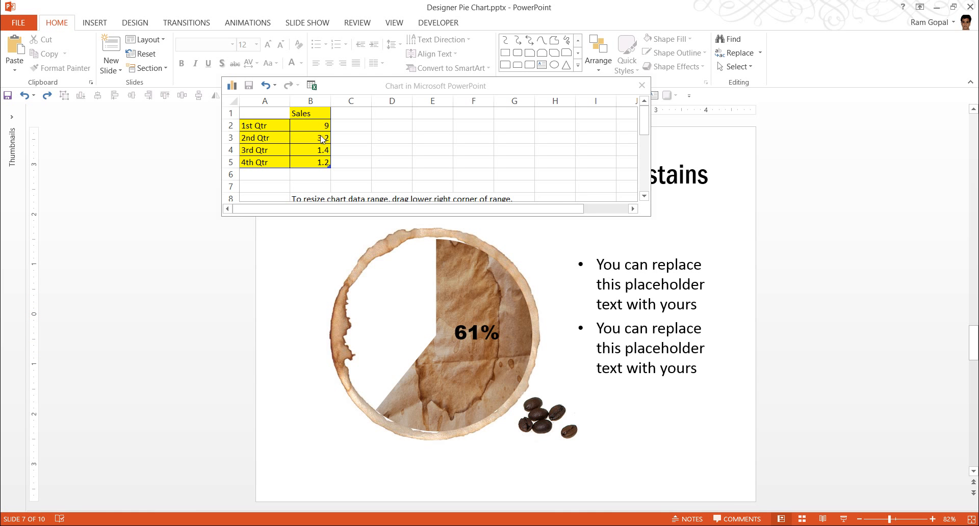
left_click(392, 162)
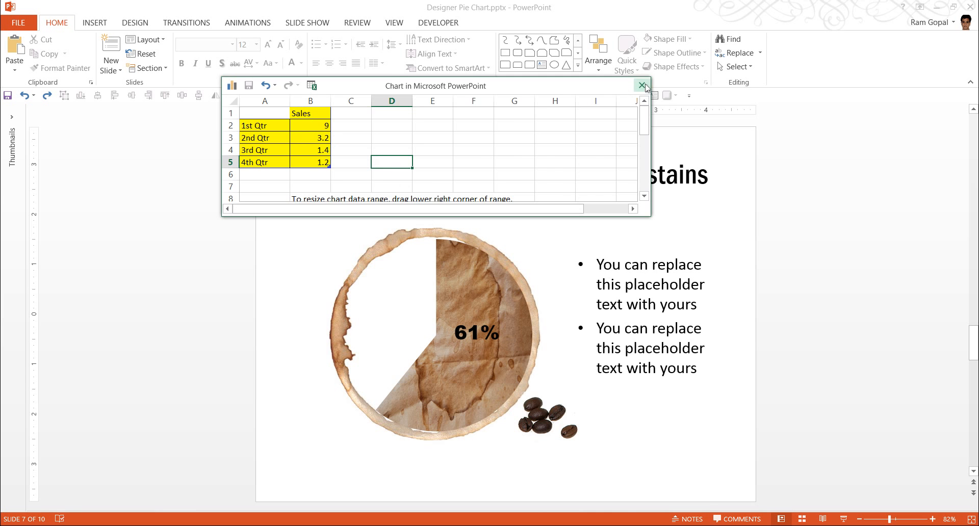
left_click(642, 86)
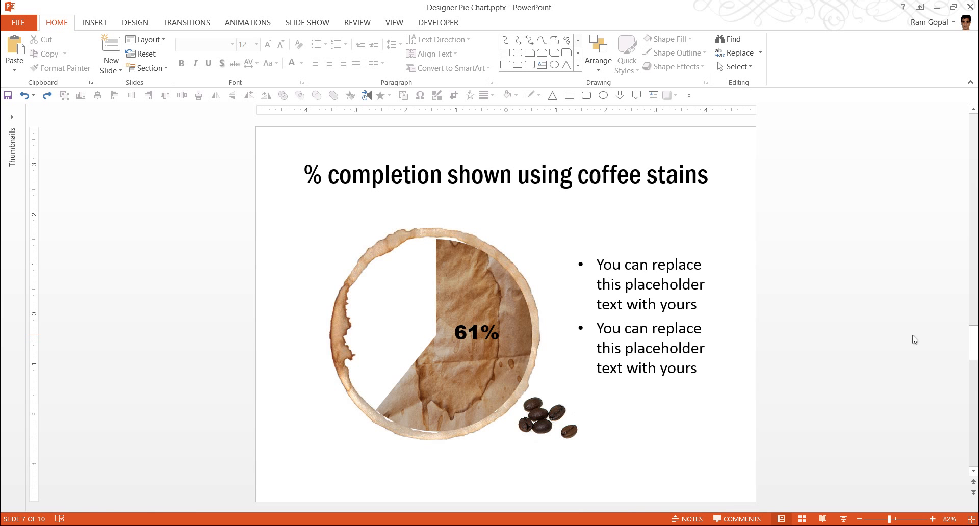
- Edit the splash pie chart's data to set Q2 to 21, then return to the slide
scroll("down", 3)
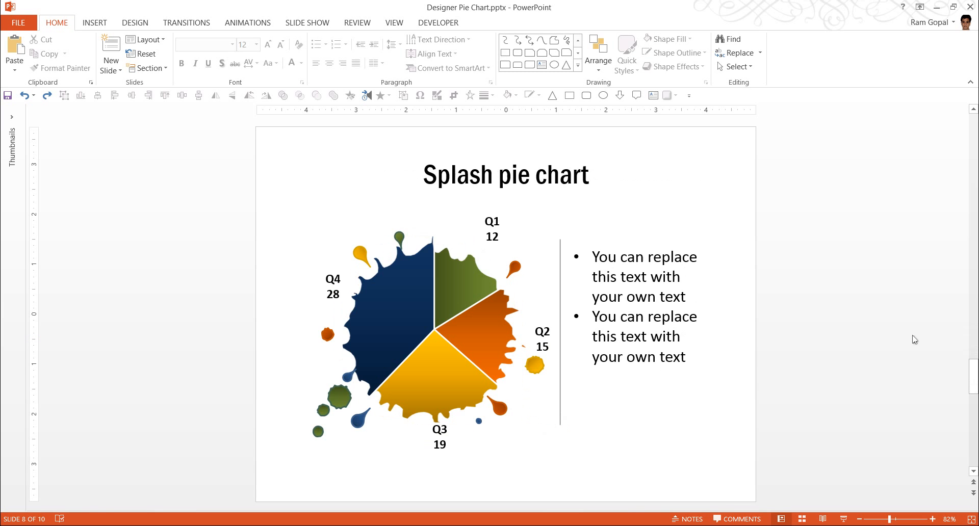
mouse_move(843, 288)
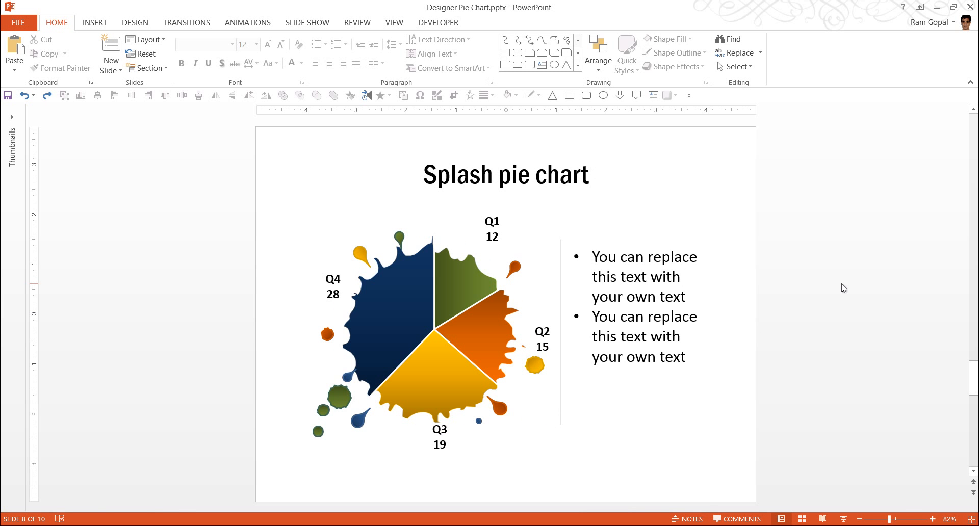
mouse_move(511, 386)
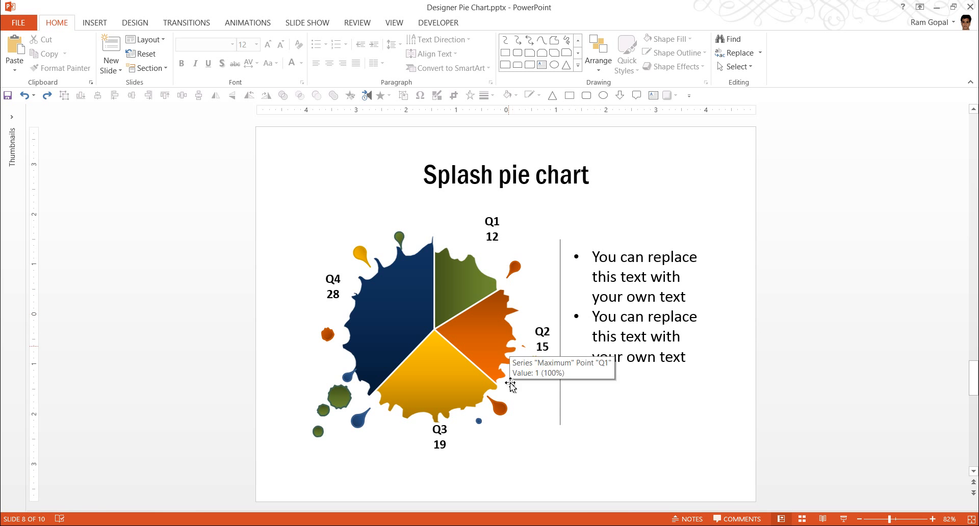
mouse_move(539, 469)
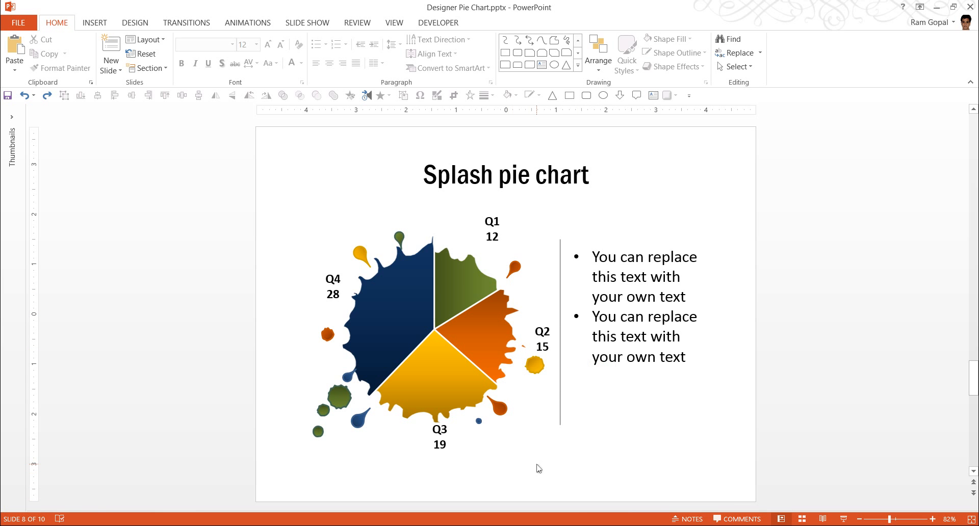
mouse_move(497, 326)
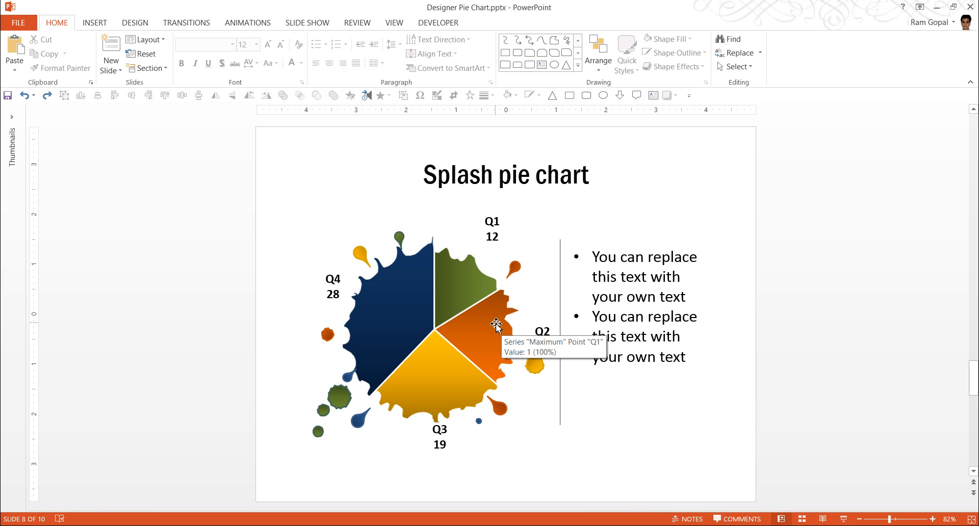
mouse_move(488, 263)
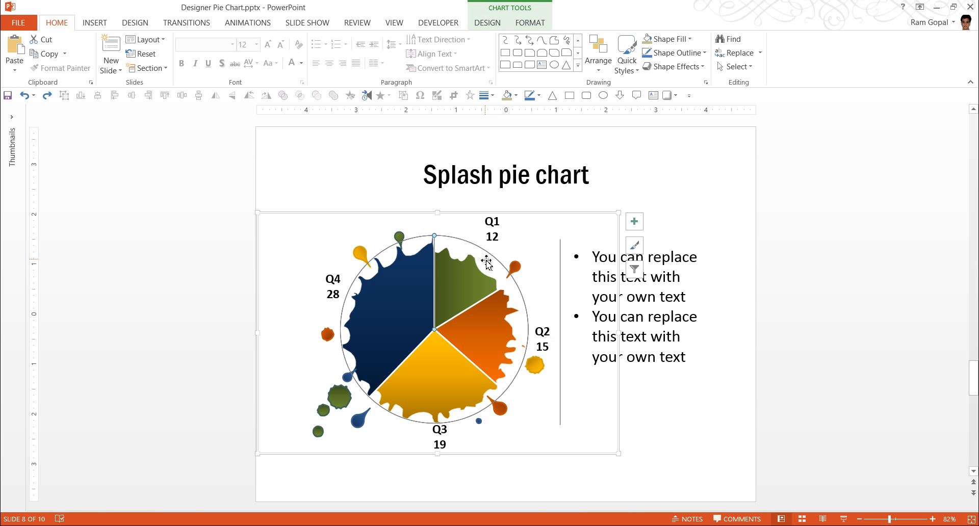
mouse_move(534, 242)
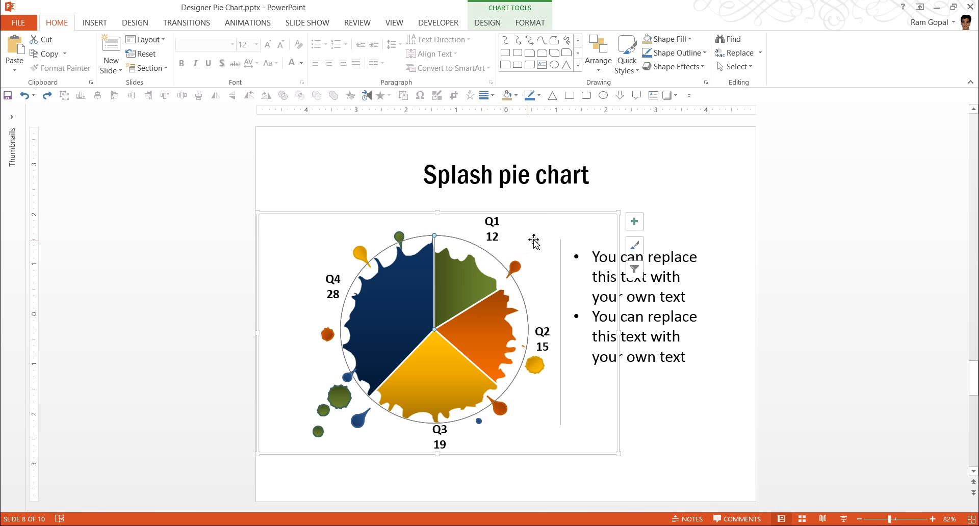
mouse_move(585, 522)
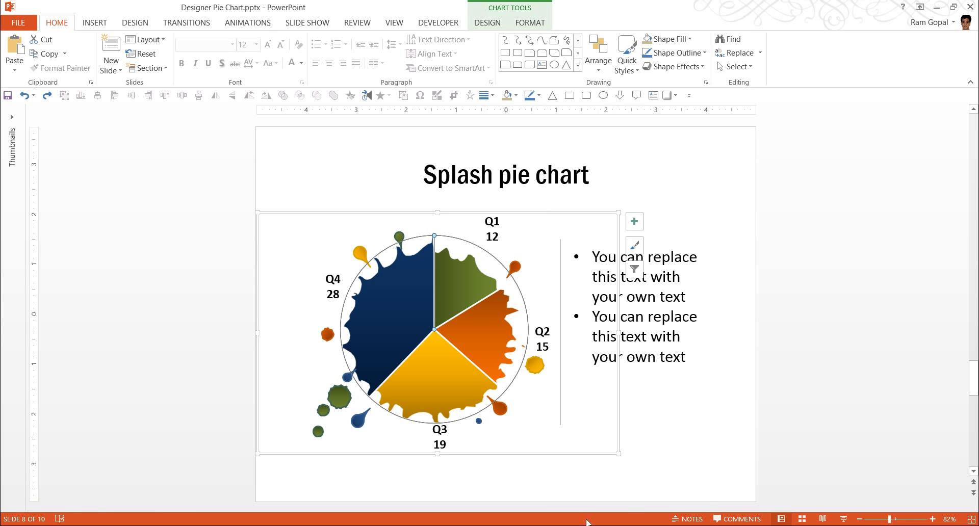
mouse_move(494, 262)
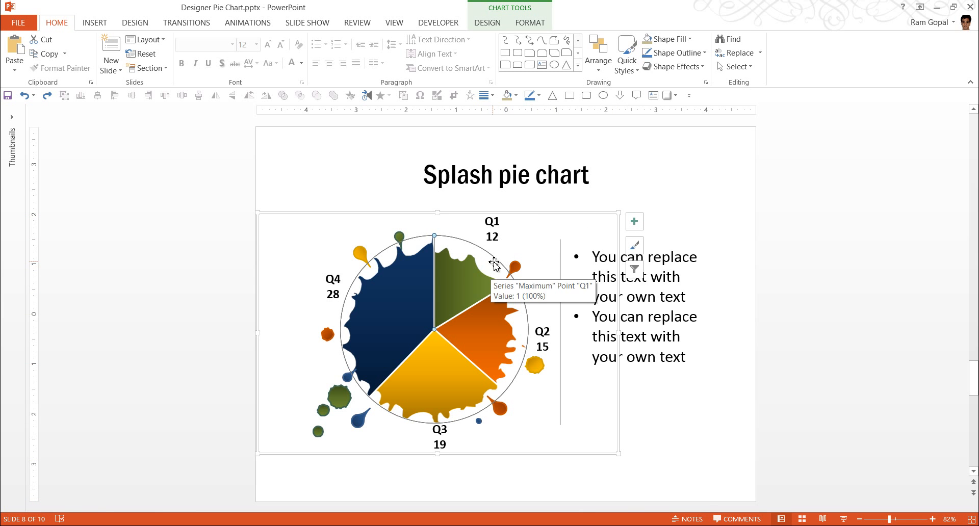
right_click(494, 262)
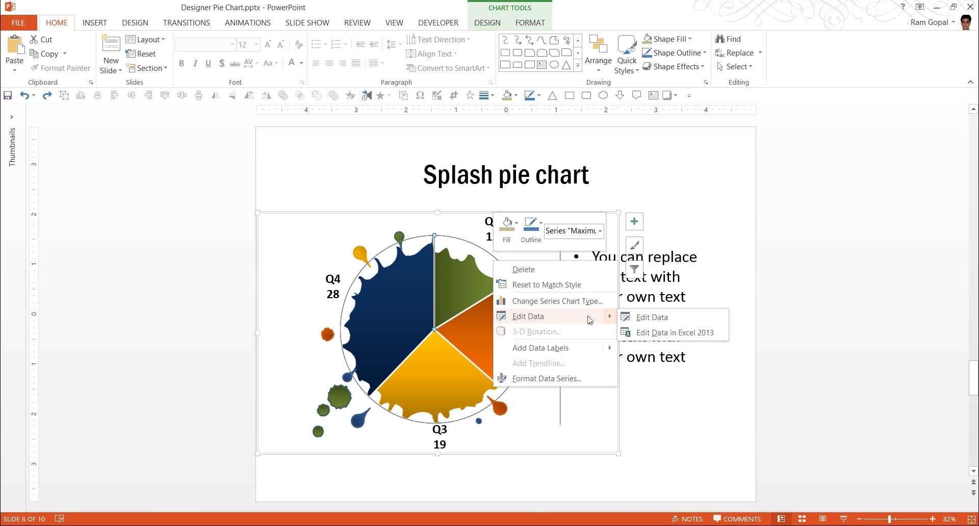
left_click(127, 436)
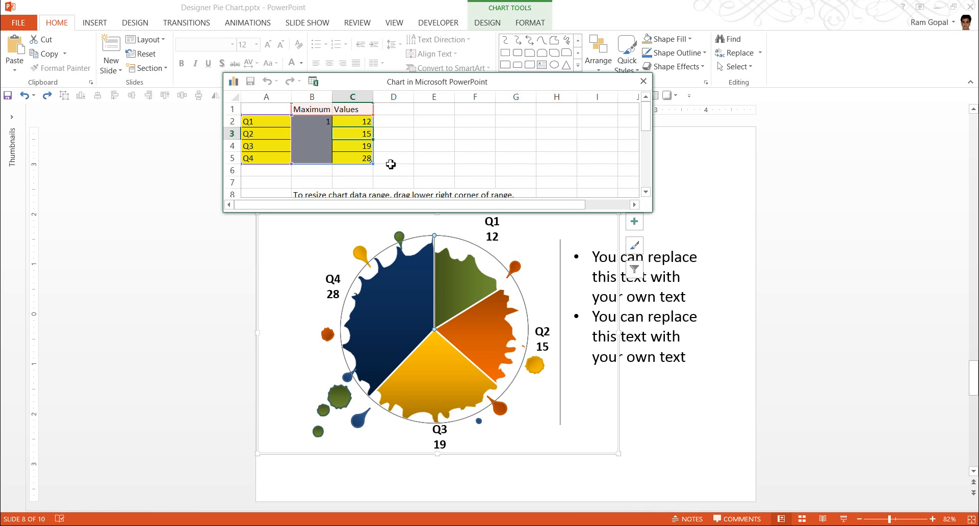
type("2")
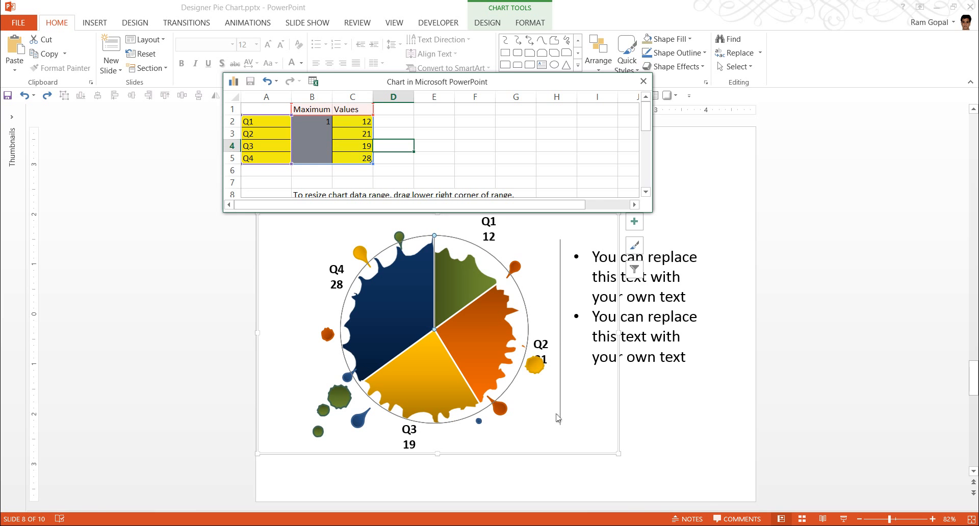
mouse_move(536, 273)
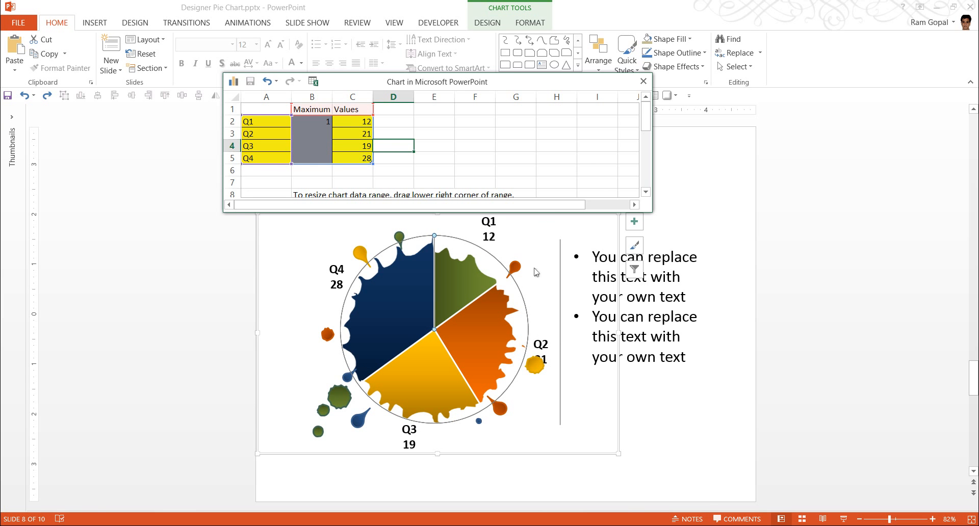
left_click(643, 82)
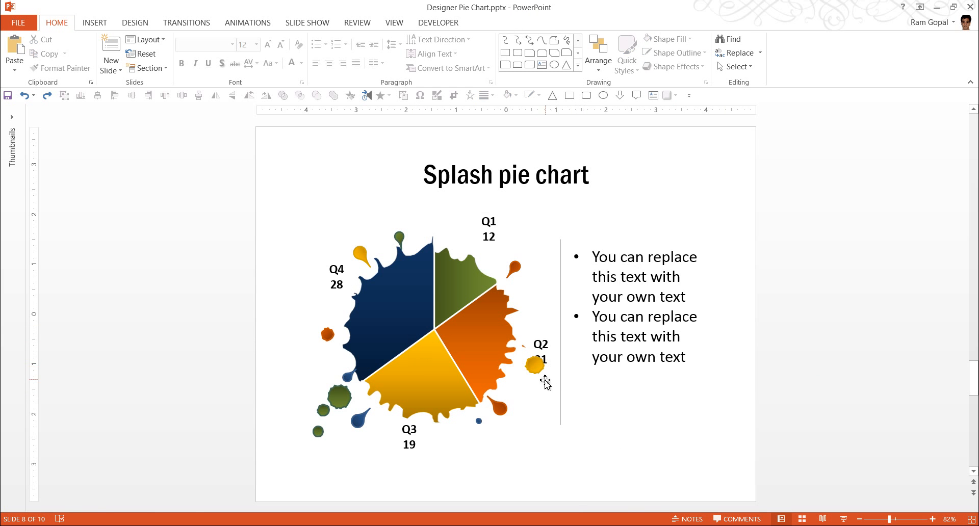
left_click(533, 365)
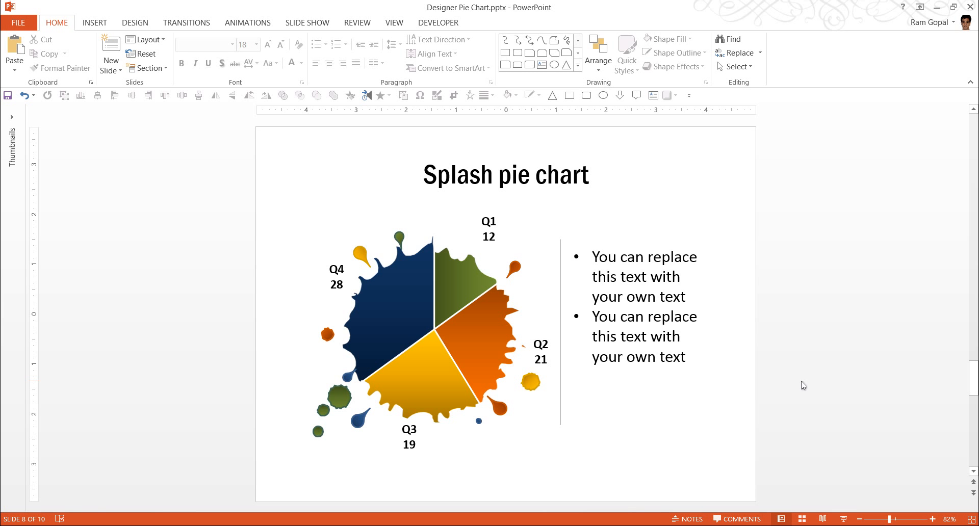
mouse_move(523, 299)
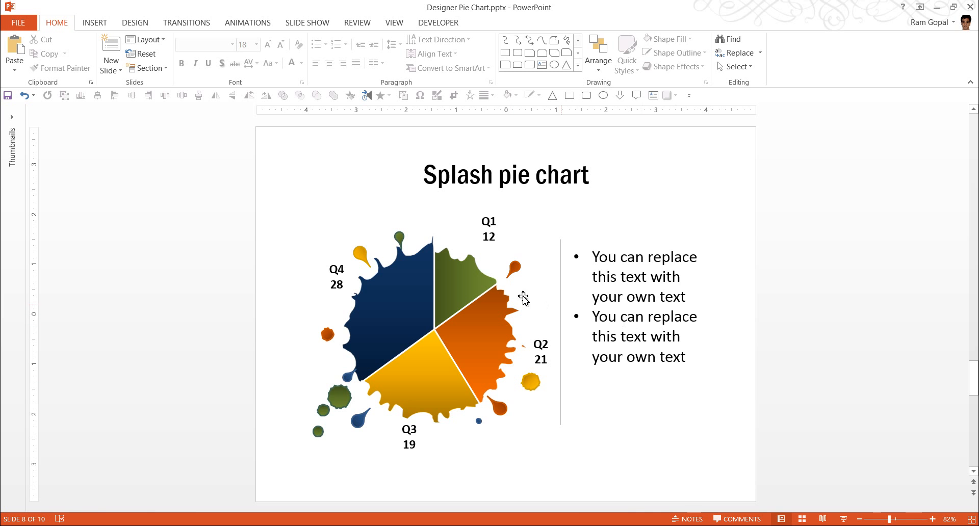
mouse_move(853, 263)
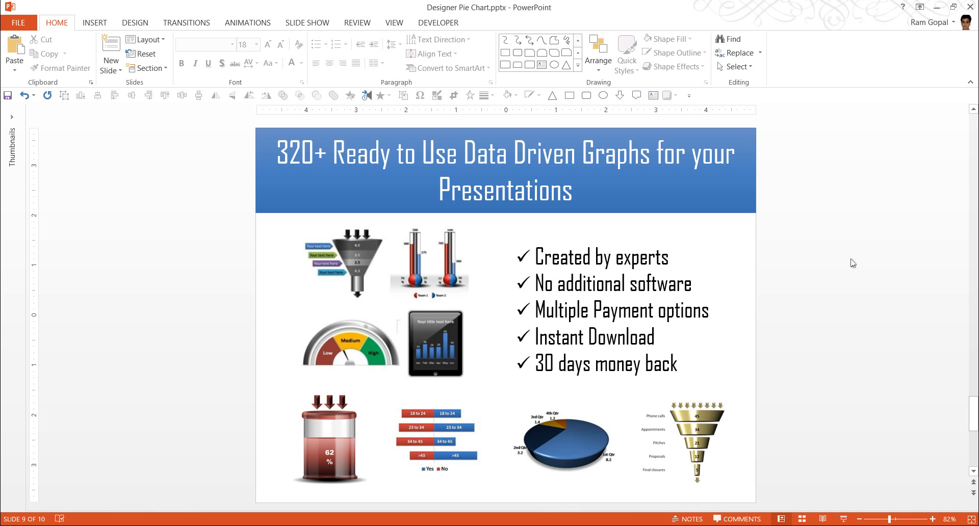
mouse_move(425, 277)
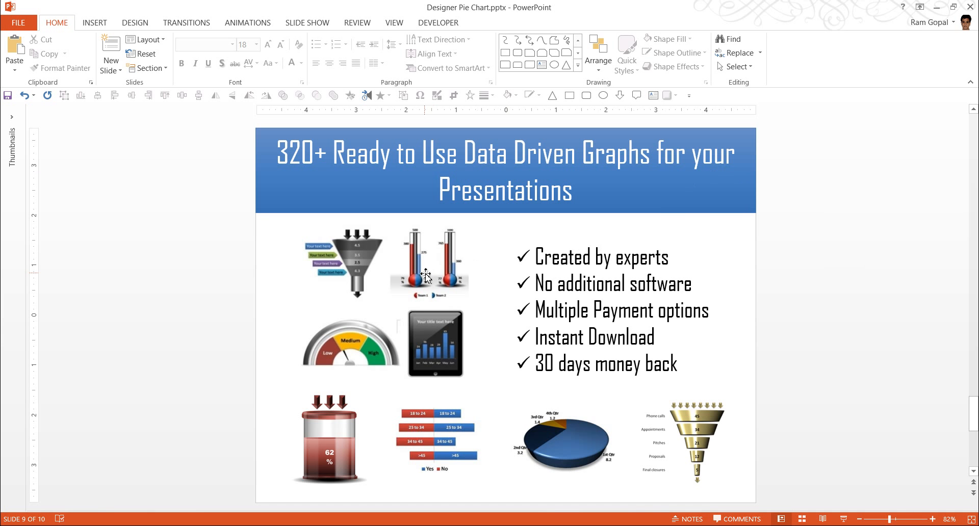
mouse_move(387, 353)
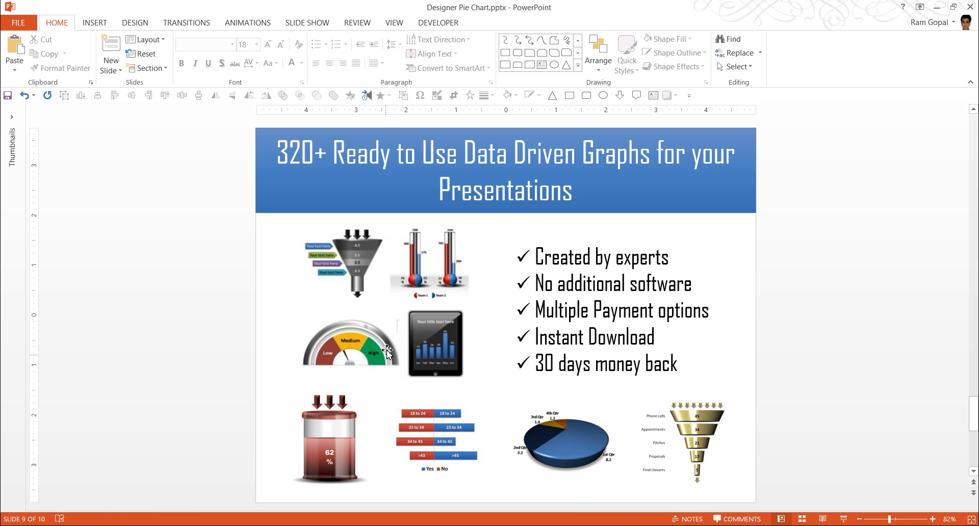
mouse_move(341, 262)
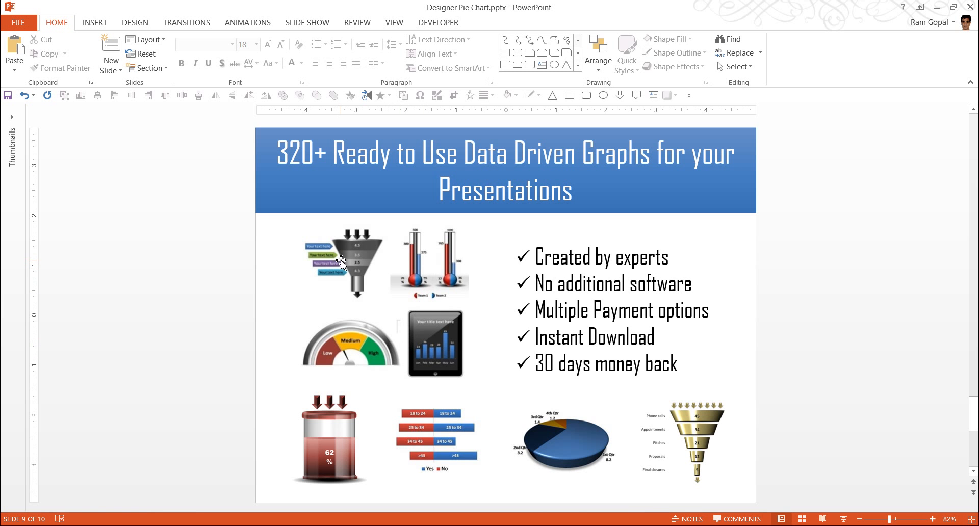
mouse_move(371, 265)
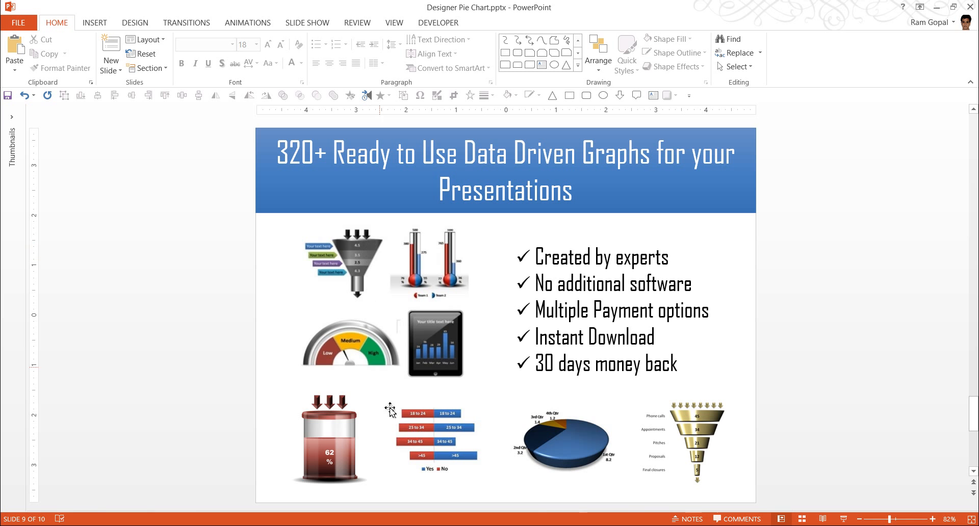
mouse_move(765, 441)
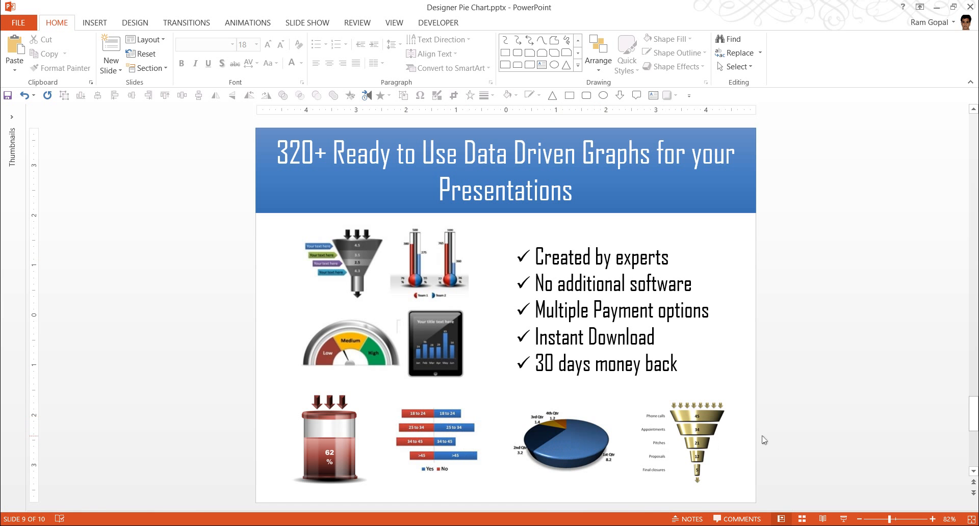
mouse_move(417, 355)
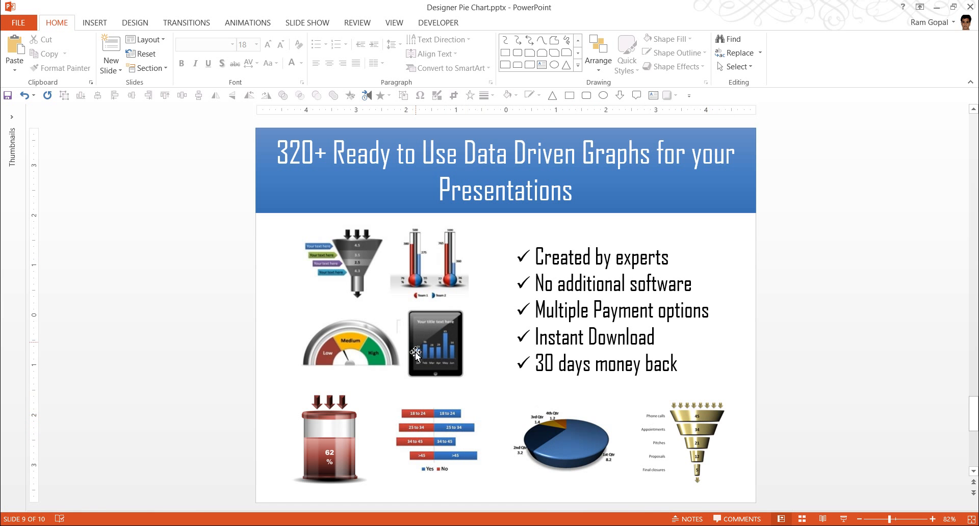
mouse_move(461, 373)
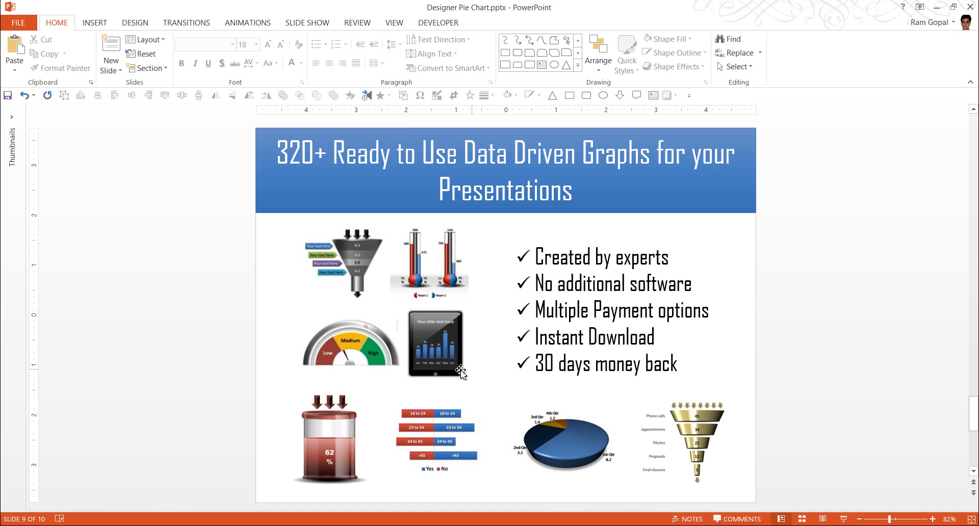
mouse_move(847, 376)
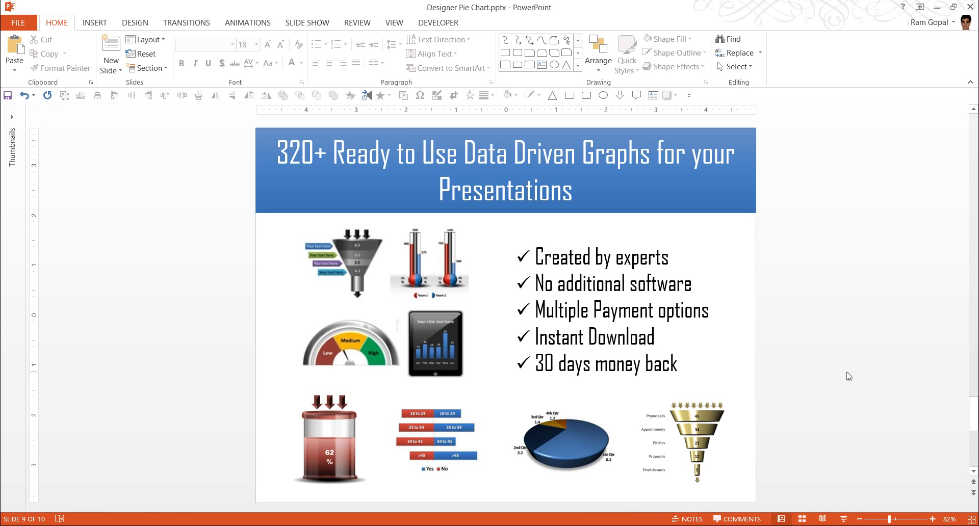